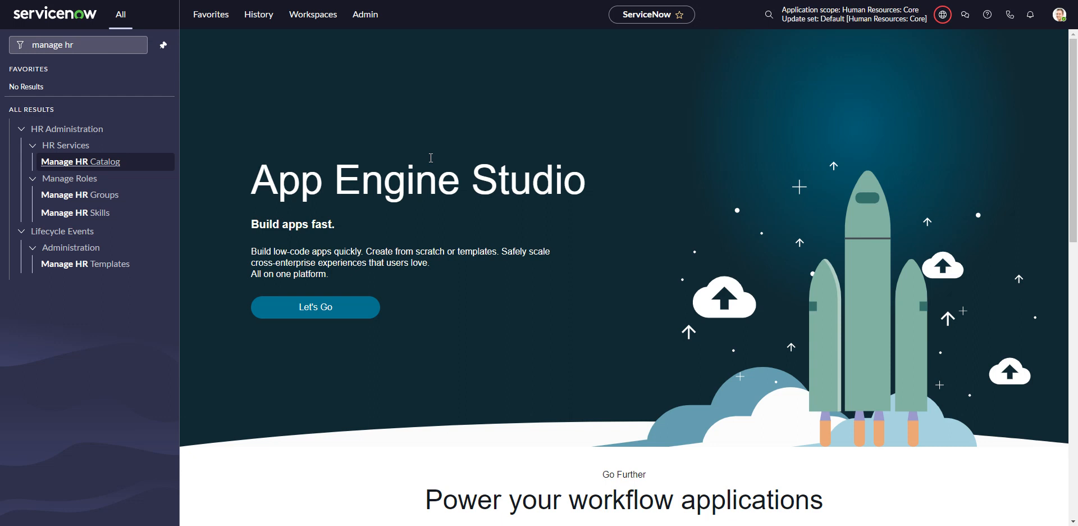
Step: Clear the 'manage hr' navigator search and filter for 'hr serv' instead
left_click(76, 45)
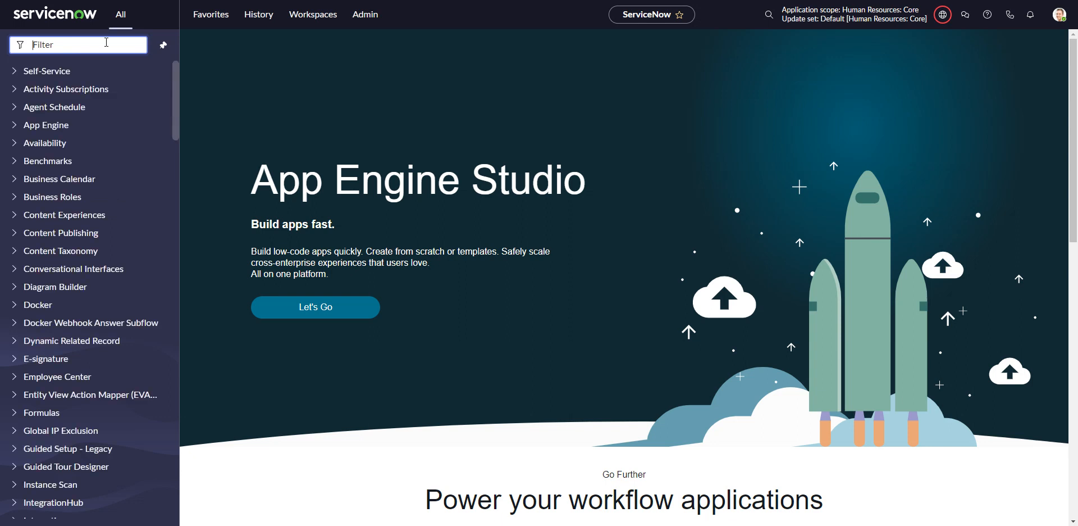
type("hr serv")
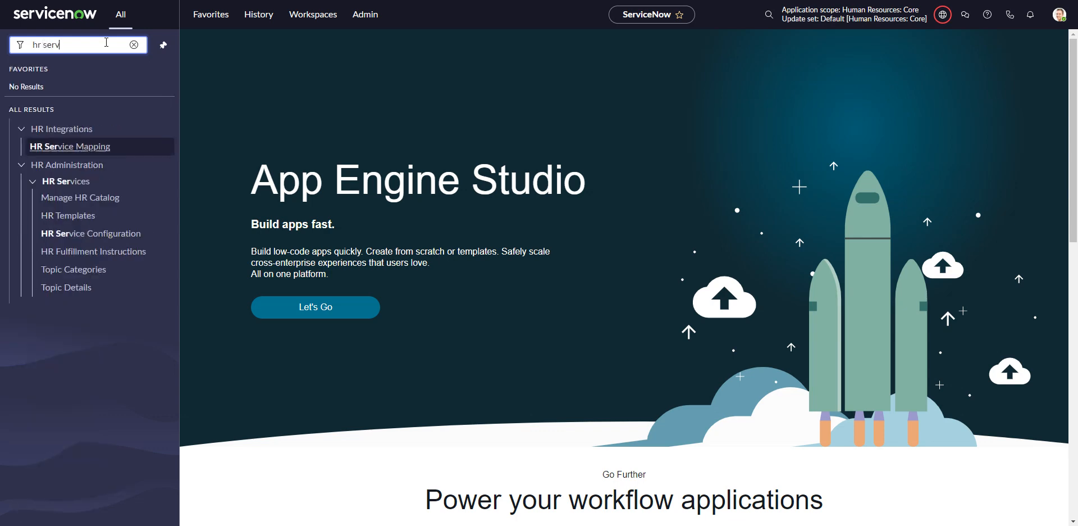
mouse_move(90, 233)
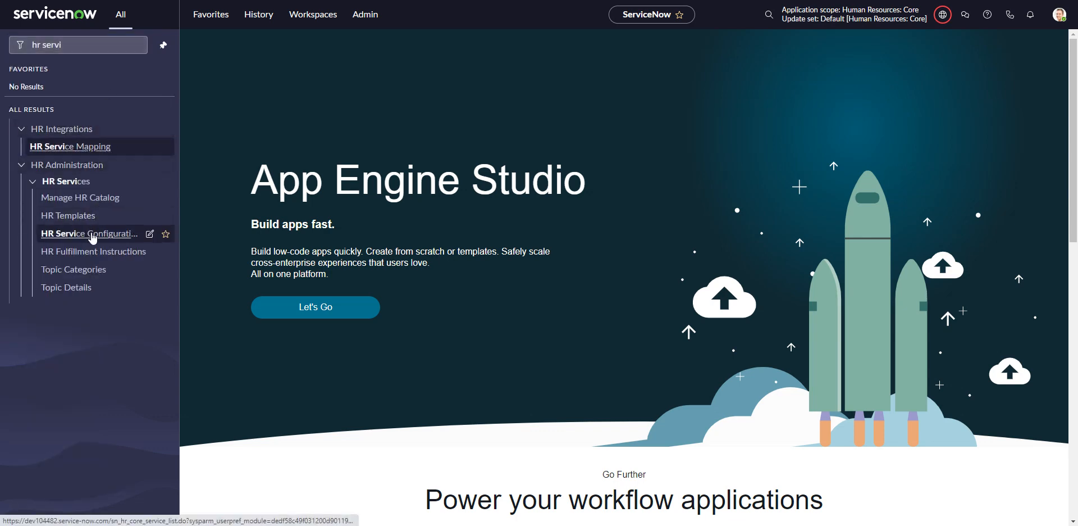
Step: Inspect an existing service in HR Service Configuration, then start a blank HR service record
left_click(89, 233)
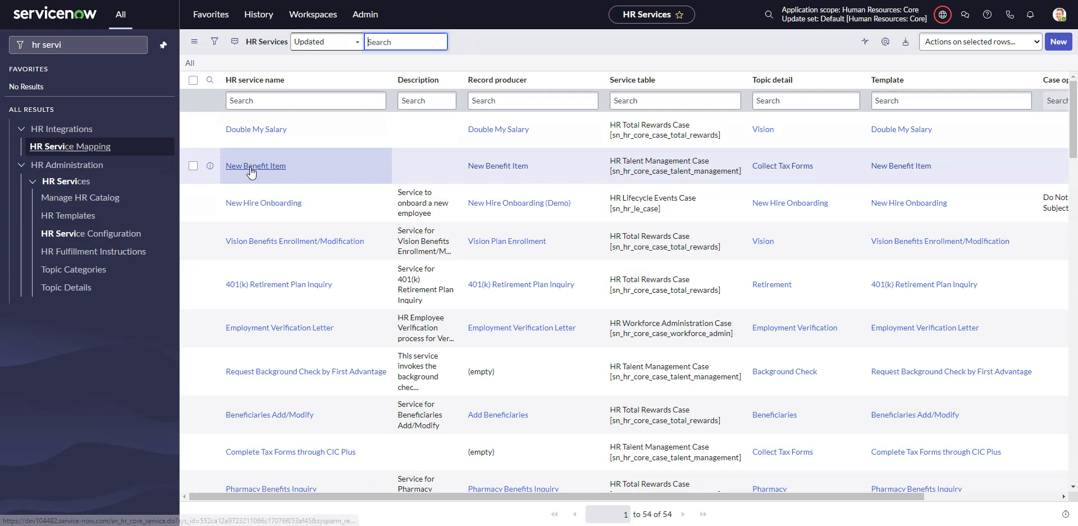
mouse_move(264, 202)
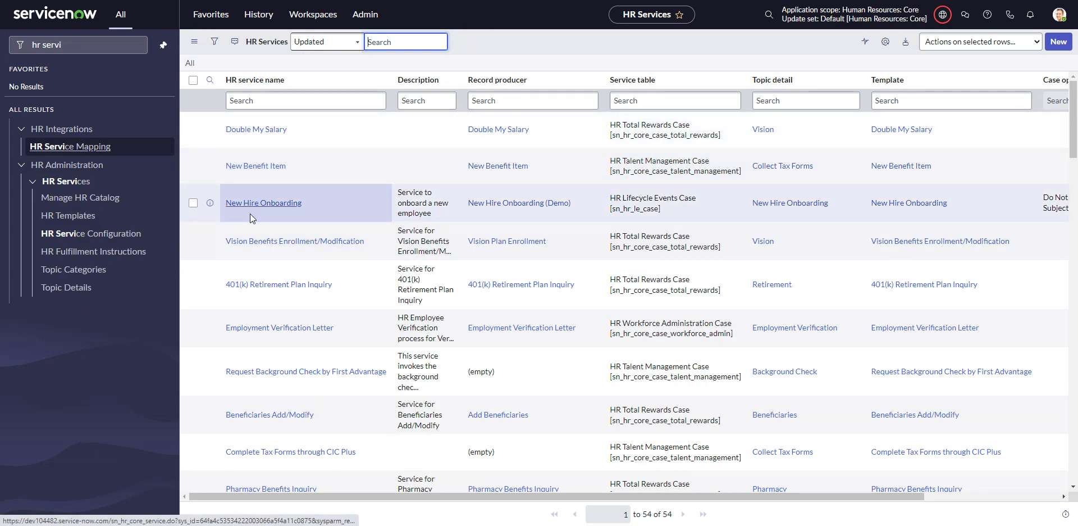
left_click(295, 241)
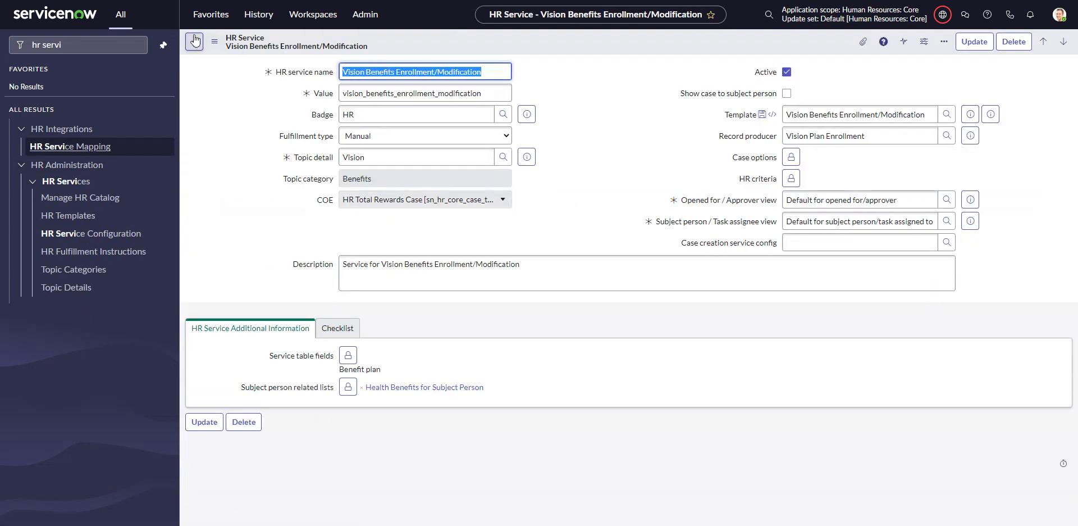
left_click(195, 40)
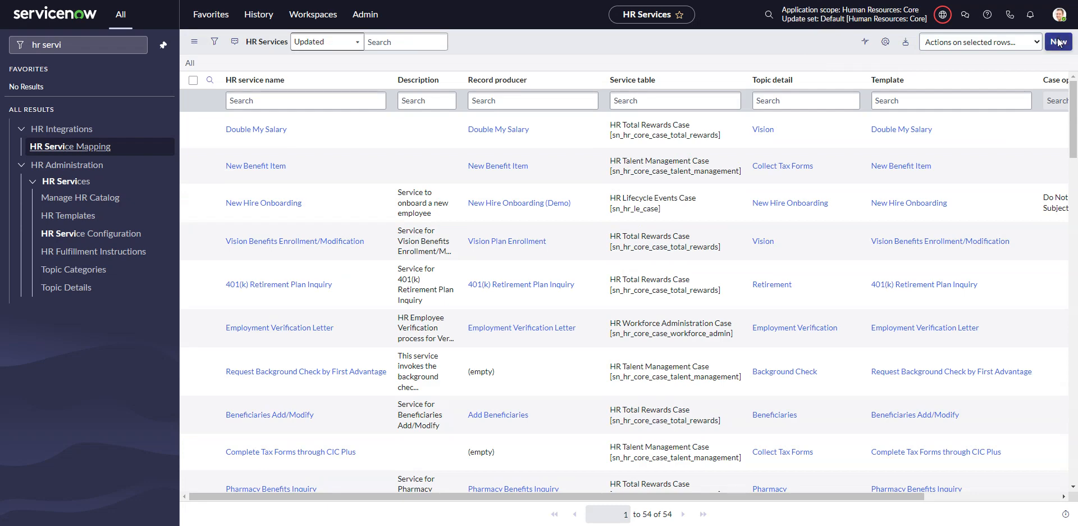
left_click(1059, 42)
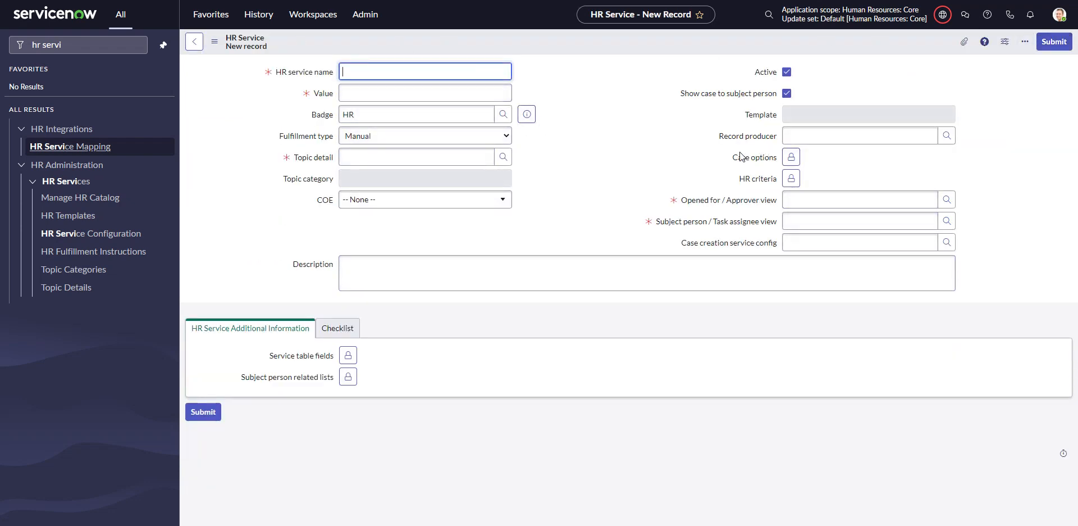
left_click(860, 136)
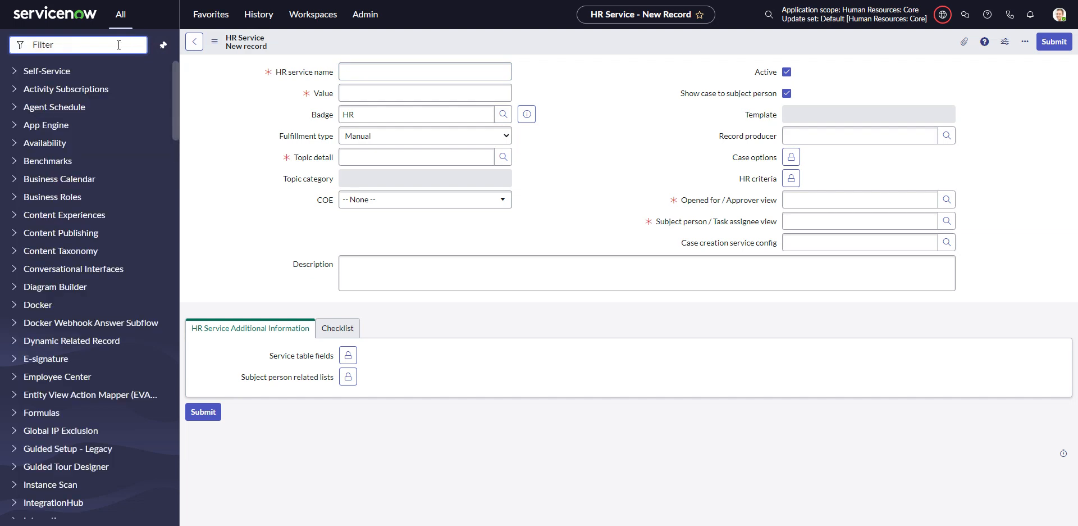
Step: Filter the navigator for 'manage hr ca' and open Manage HR Catalog
type("manage hr ca")
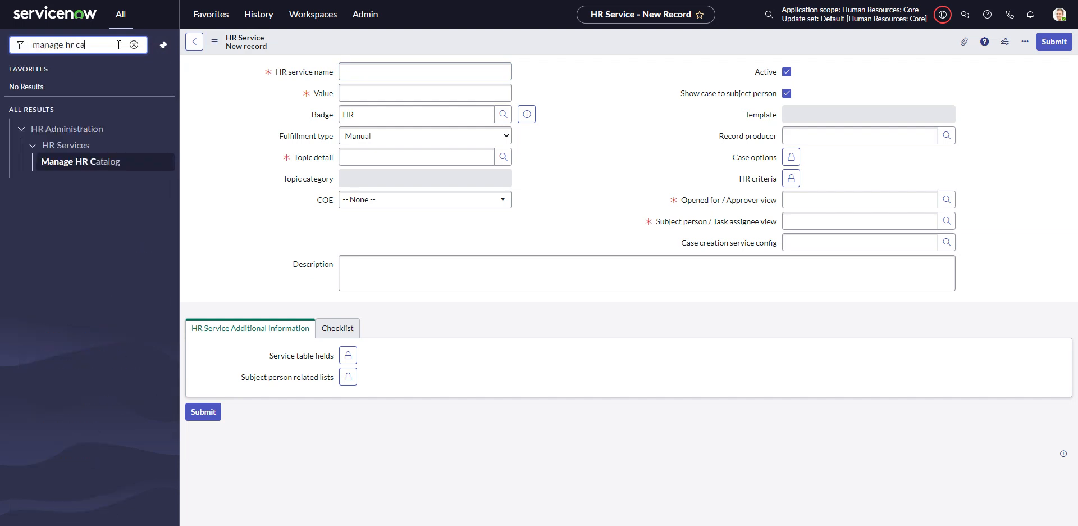
left_click(80, 161)
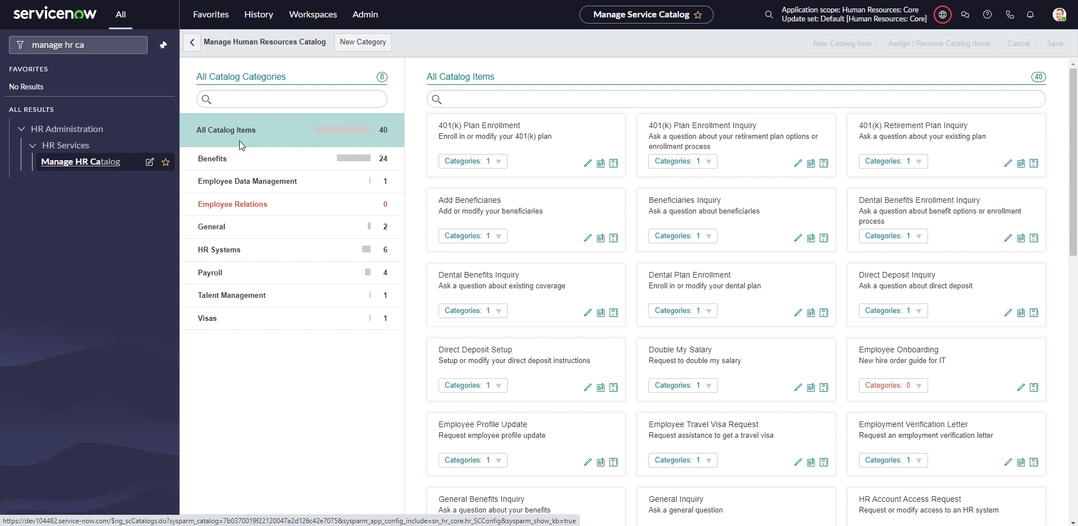
mouse_move(248, 142)
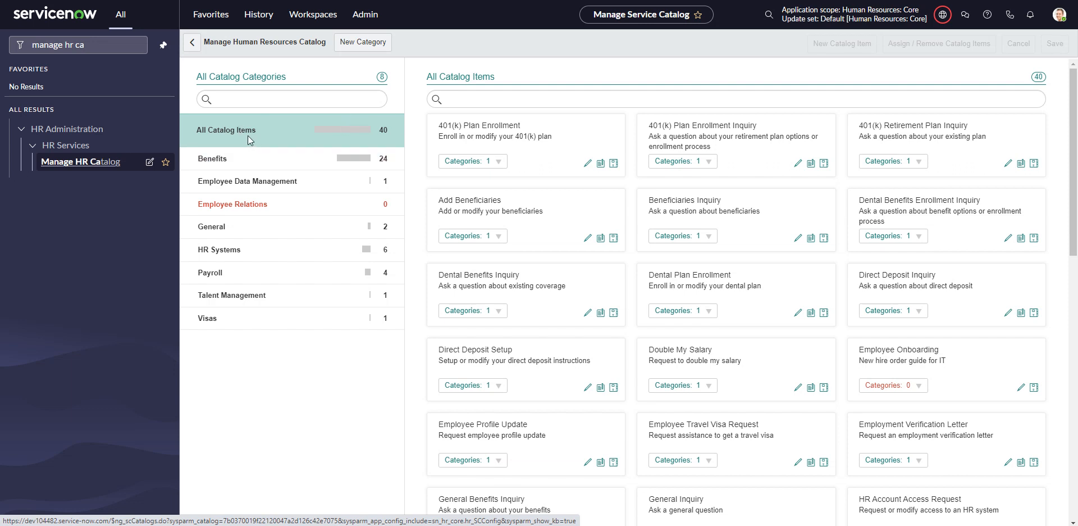
mouse_move(996, 49)
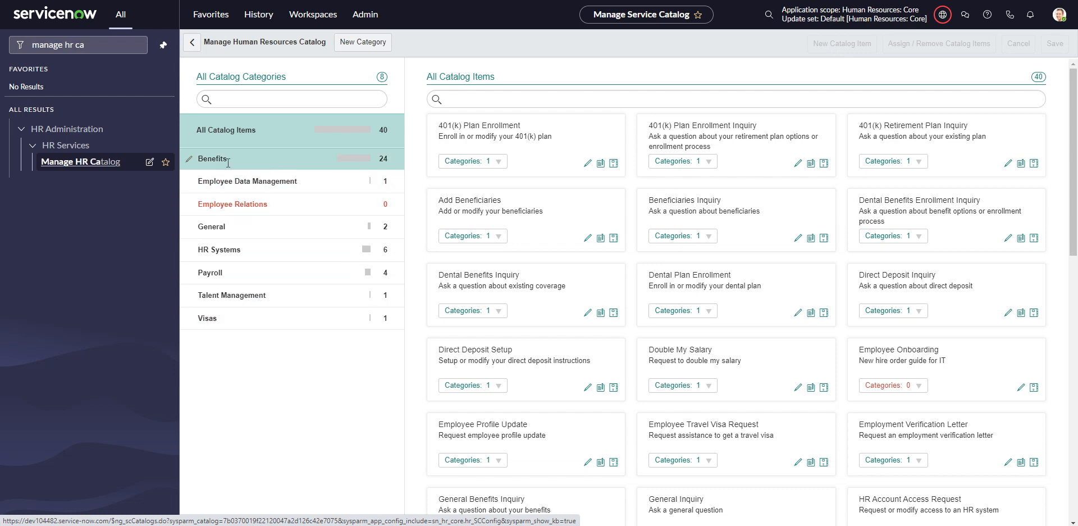
Step: Select the Benefits category (24 items) and start a new catalog item
left_click(213, 159)
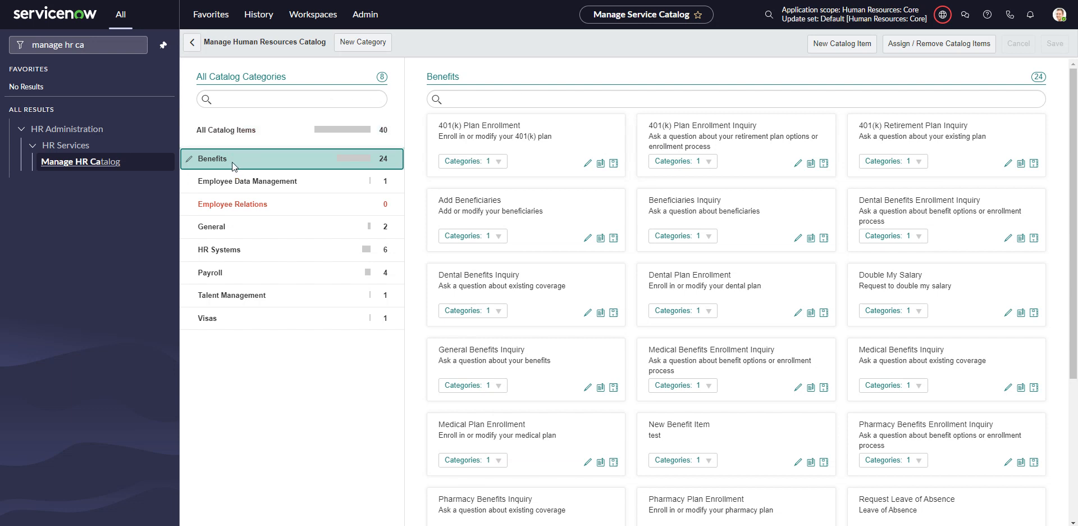
mouse_move(842, 43)
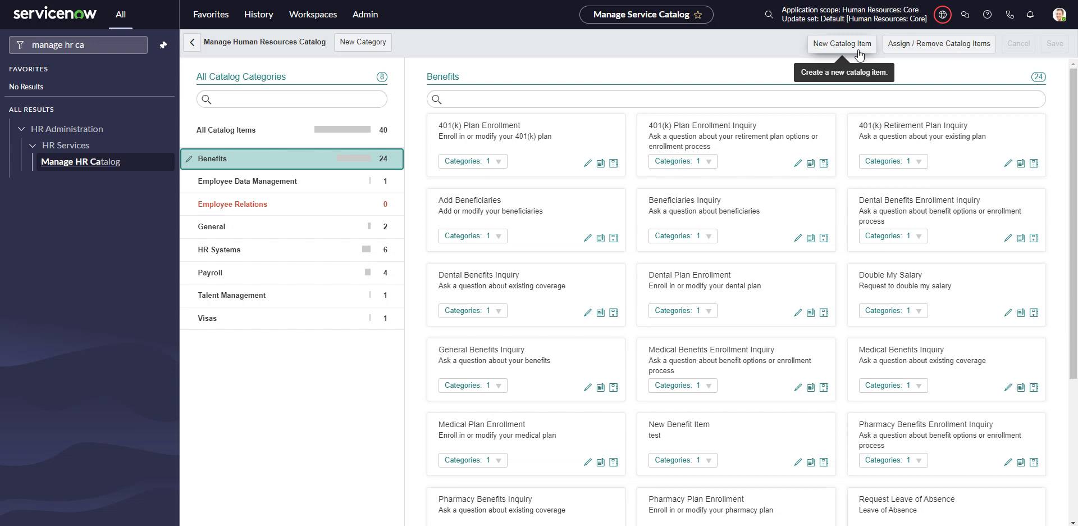
mouse_move(677, 133)
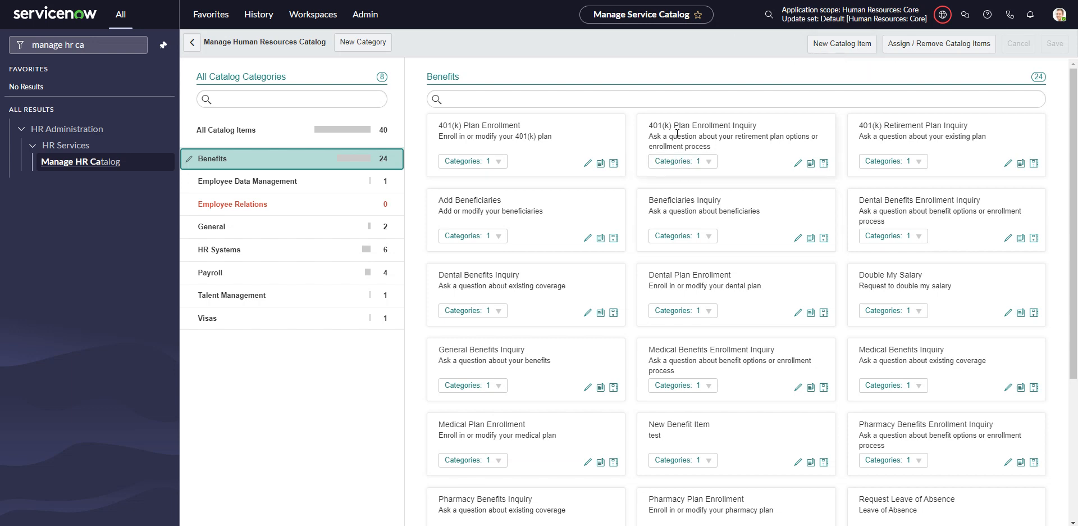
mouse_move(836, 99)
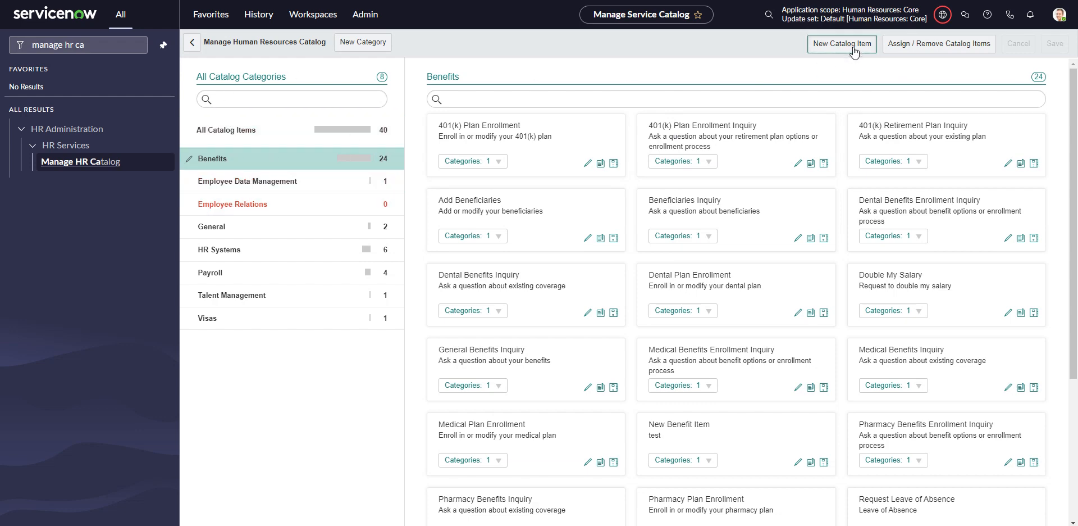
left_click(841, 43)
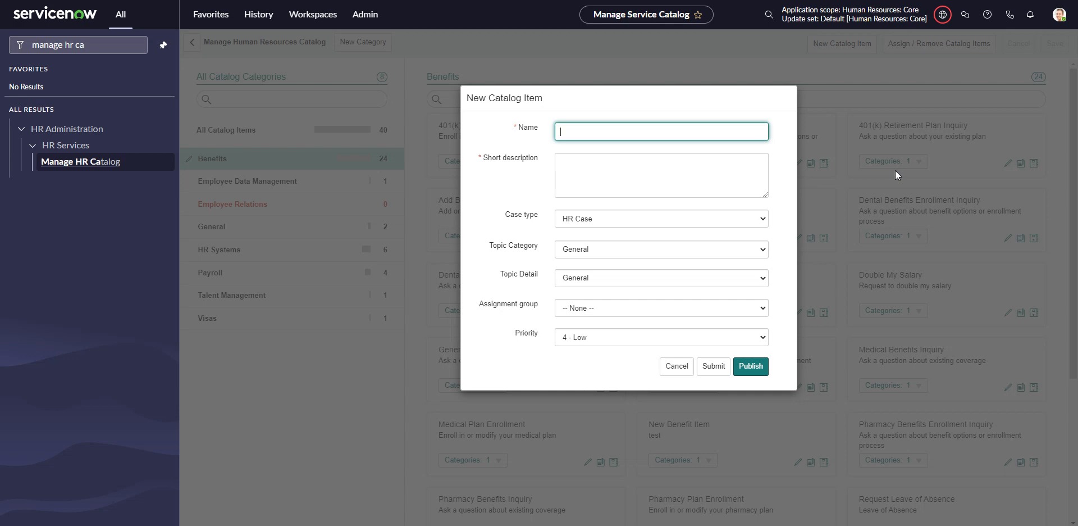
Step: Enter name 'Paper Pay Stub Request' and short description 'request for paper pay stub'
type("Pay")
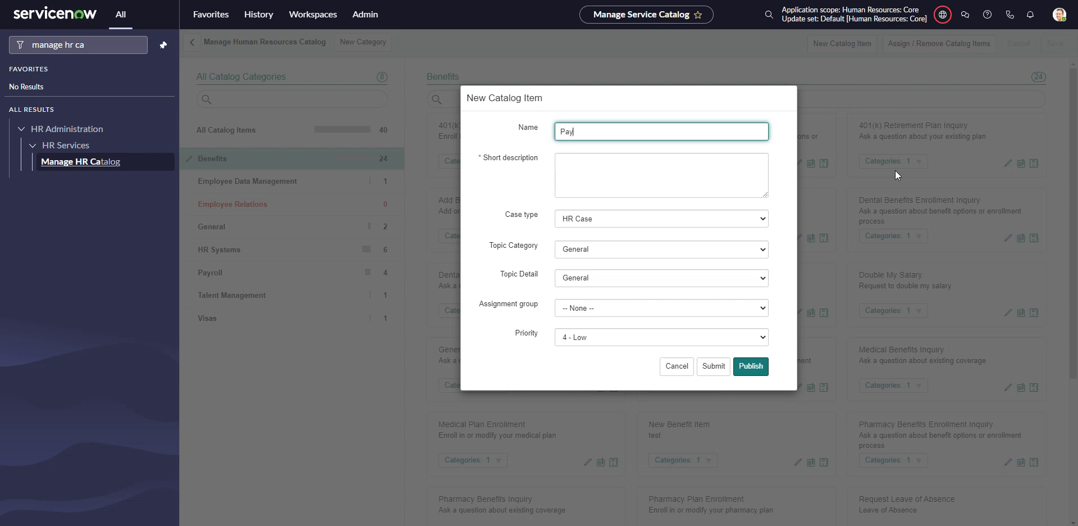
type("stub")
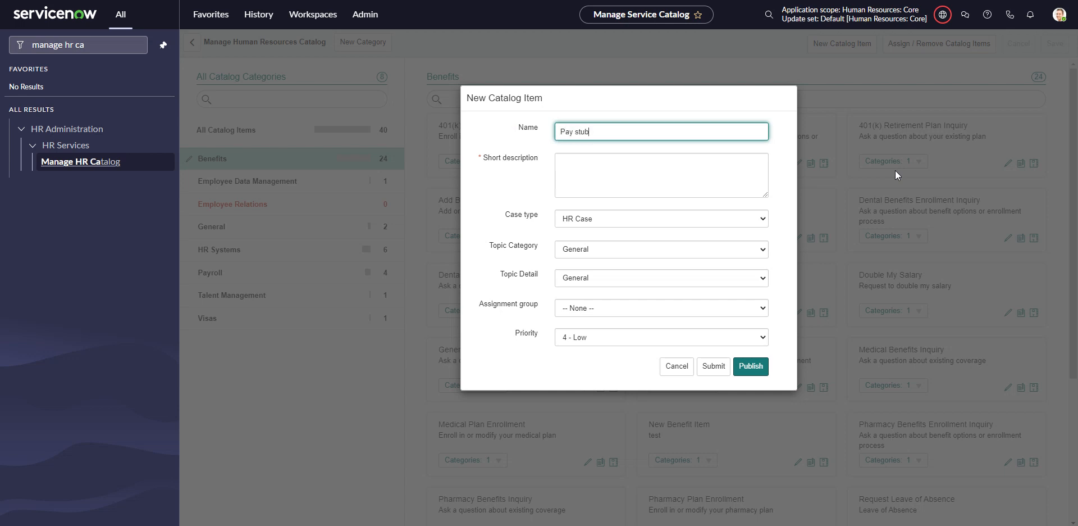
mouse_move(692, 92)
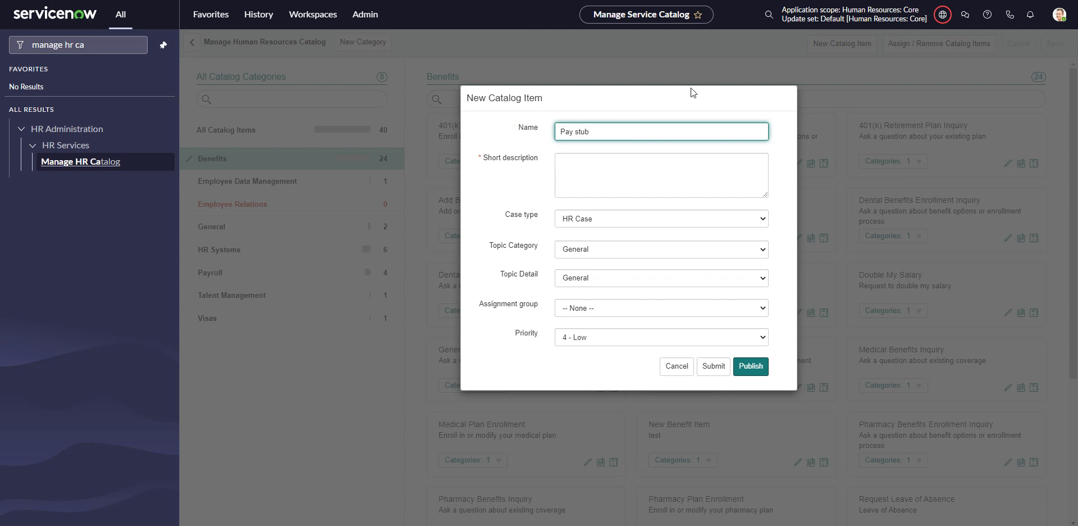
type("Pap")
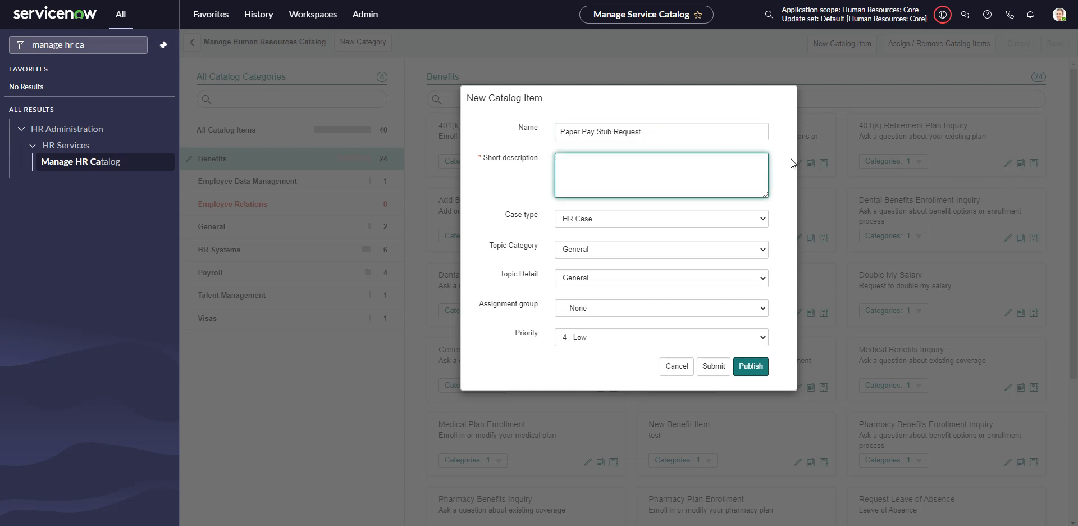
type("e")
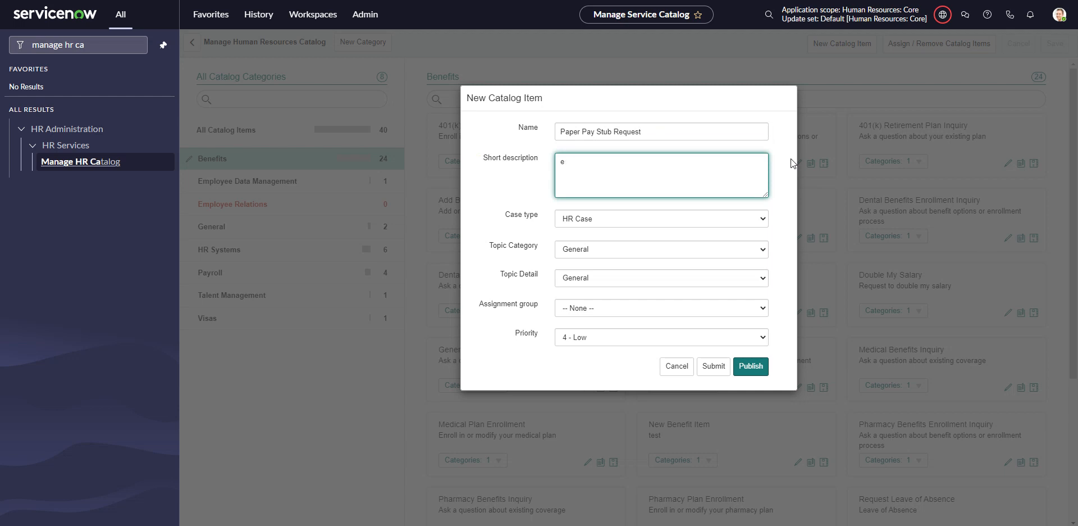
type("request")
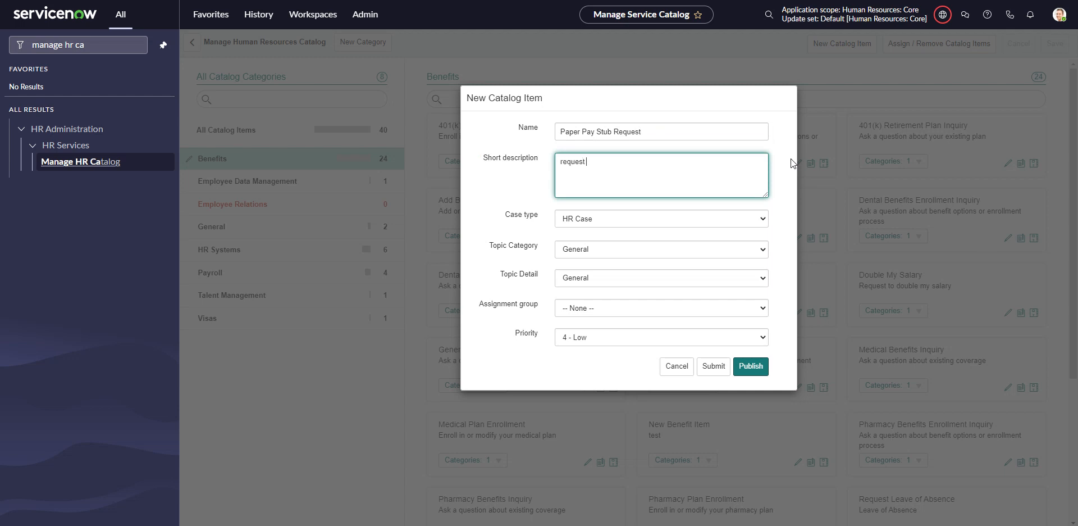
type("for pay s")
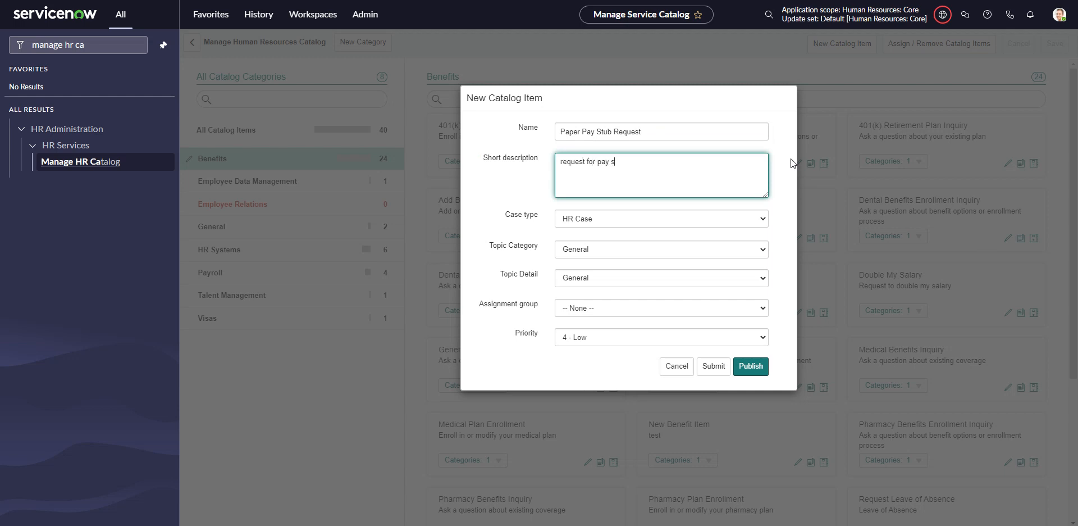
key("Backspace")
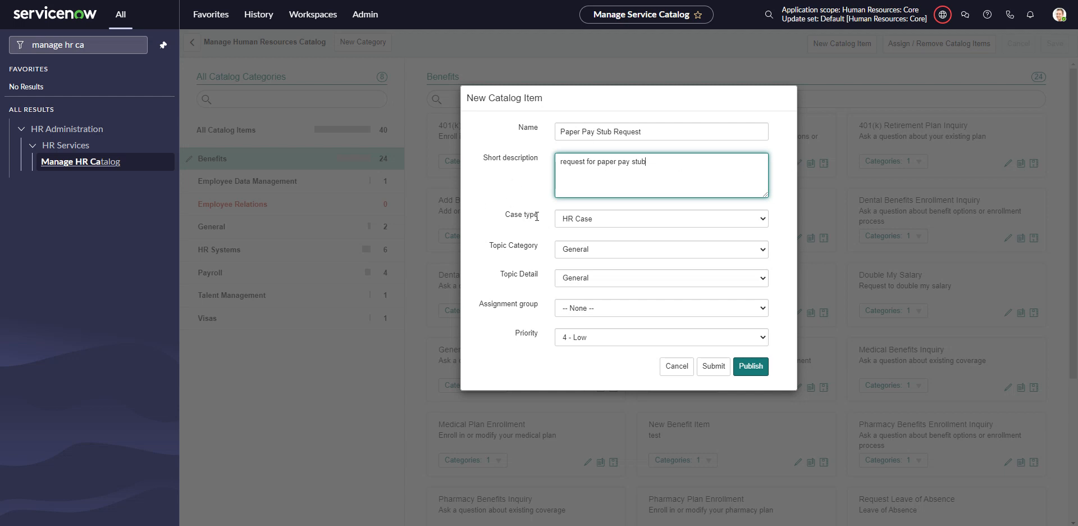
Step: Set case type HR Payroll Case, topic Payroll Administration, and topic detail Payroll System
left_click(659, 218)
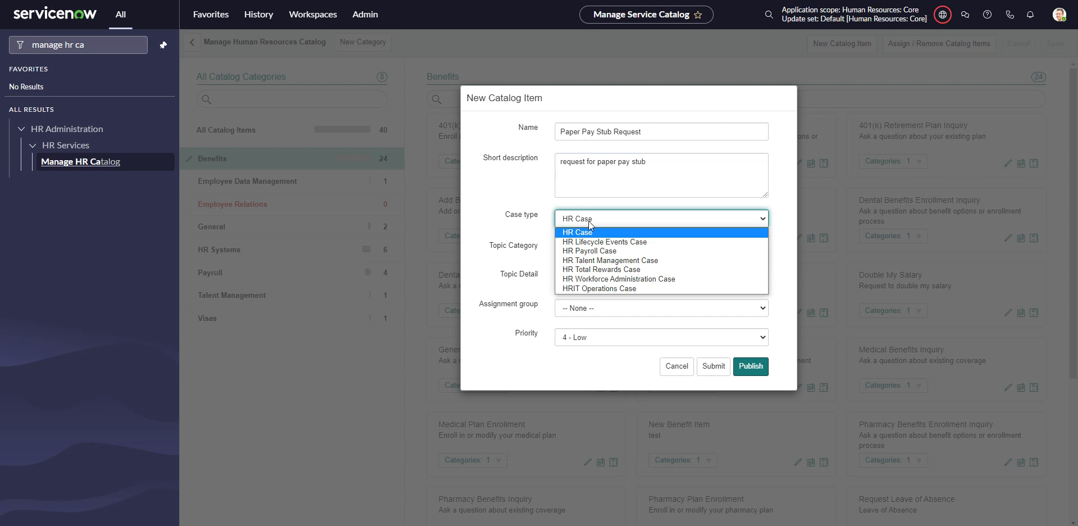
left_click(588, 251)
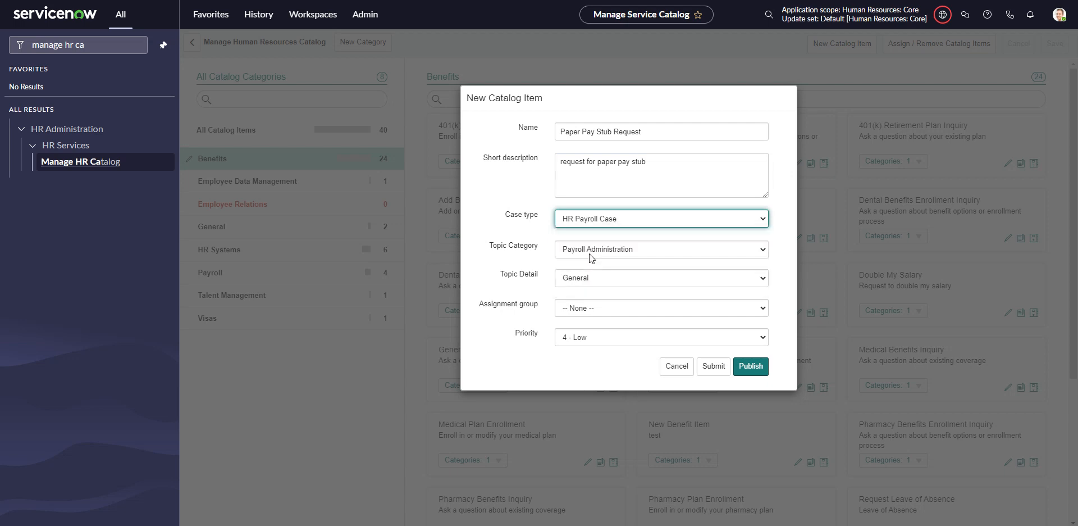
left_click(661, 248)
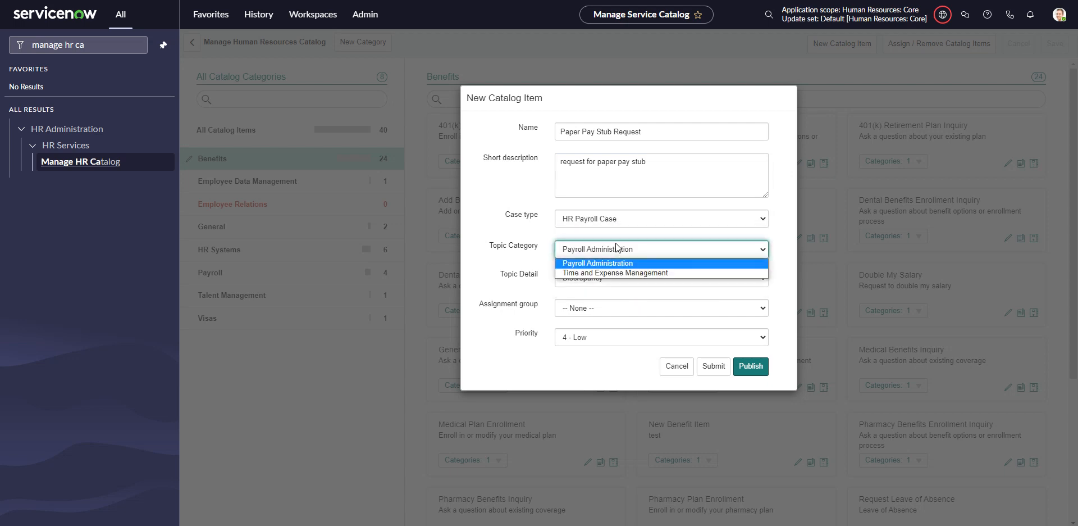
left_click(597, 263)
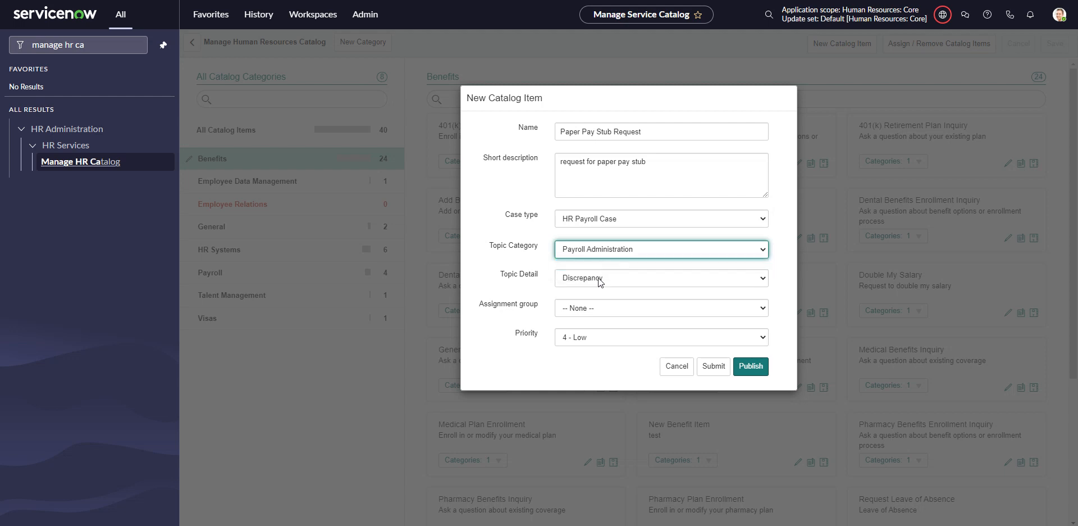
left_click(660, 278)
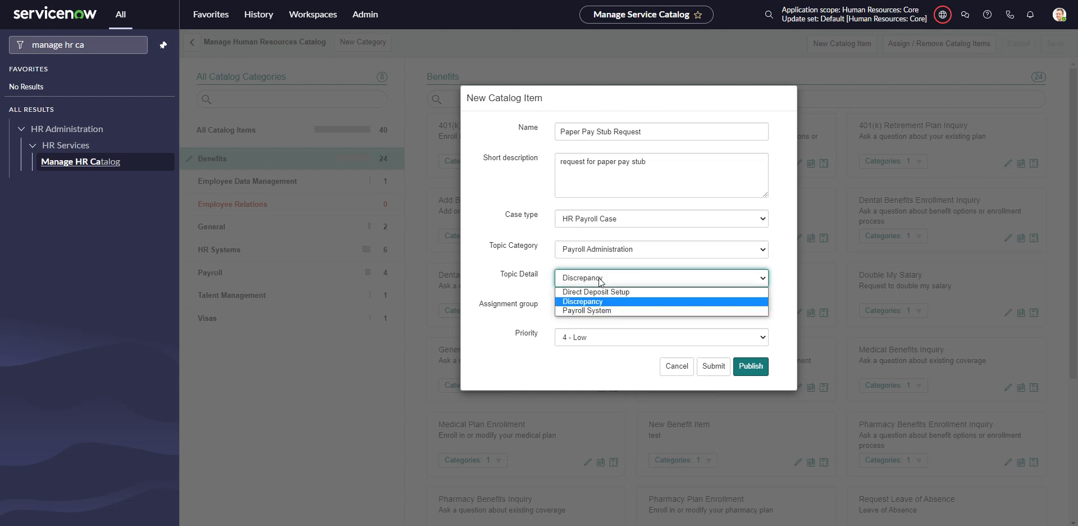
left_click(588, 311)
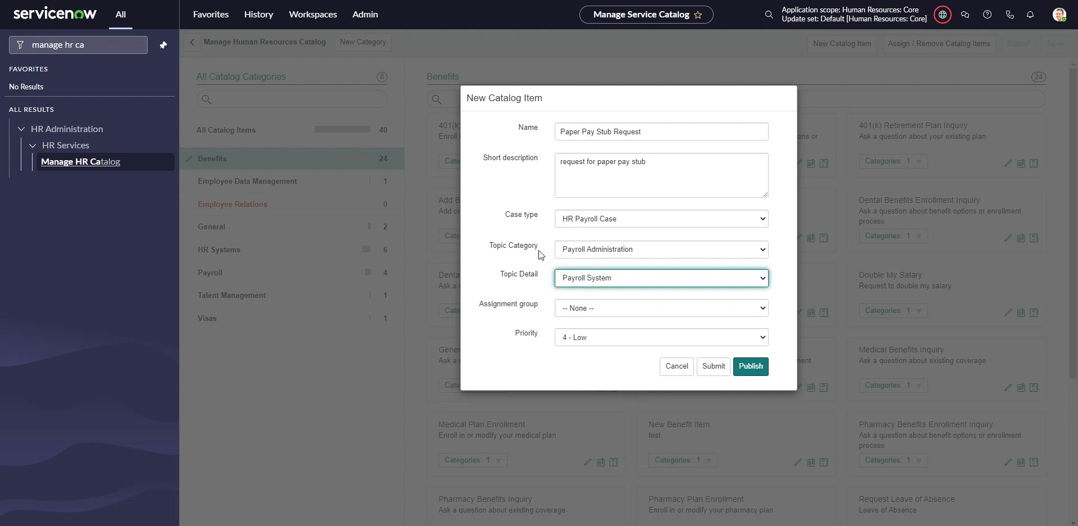
mouse_move(550, 282)
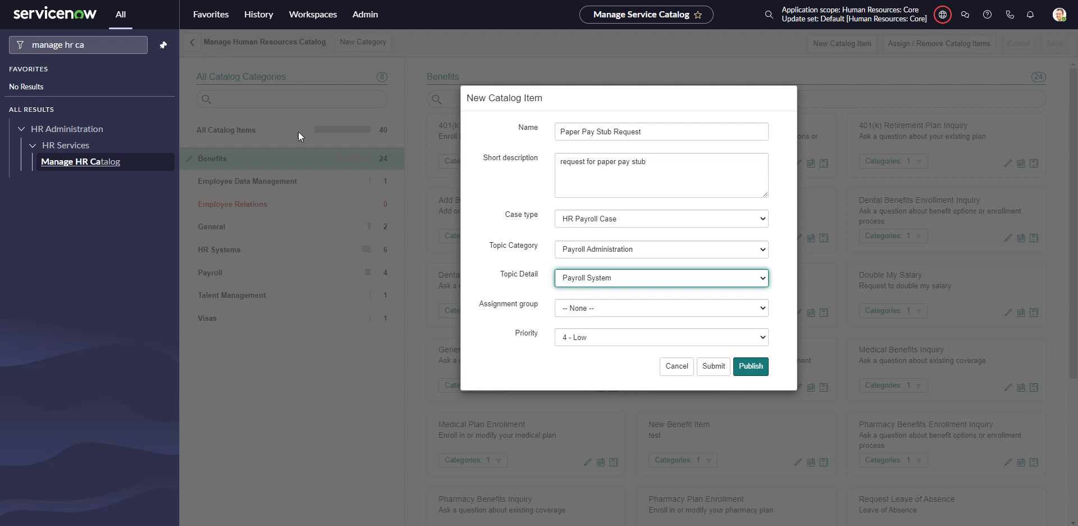
mouse_move(314, 260)
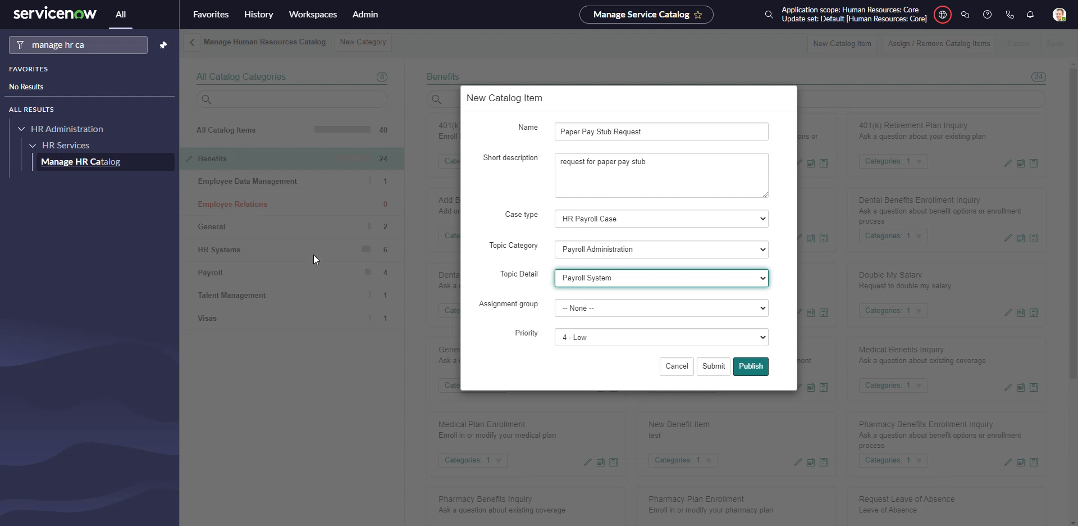
mouse_move(231, 174)
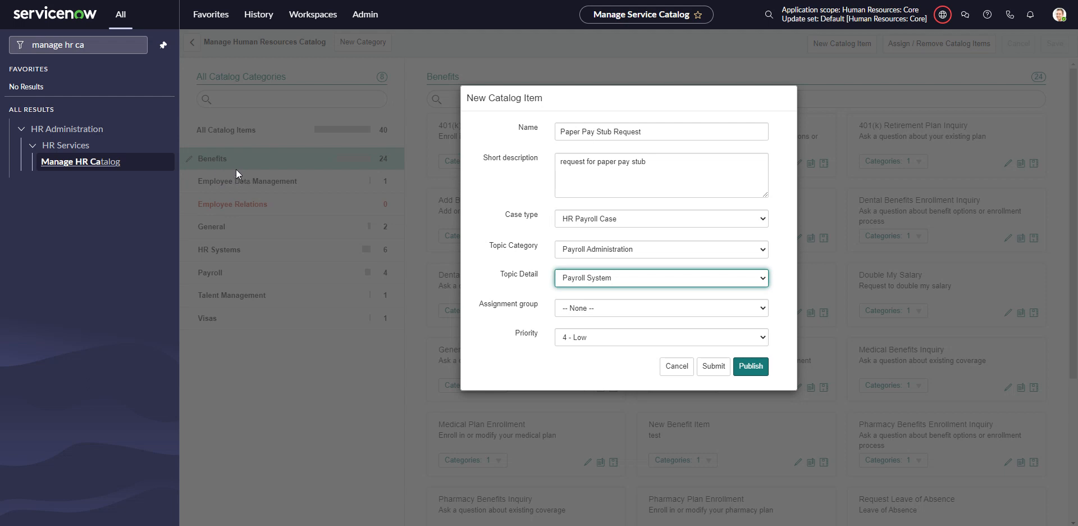
mouse_move(576, 254)
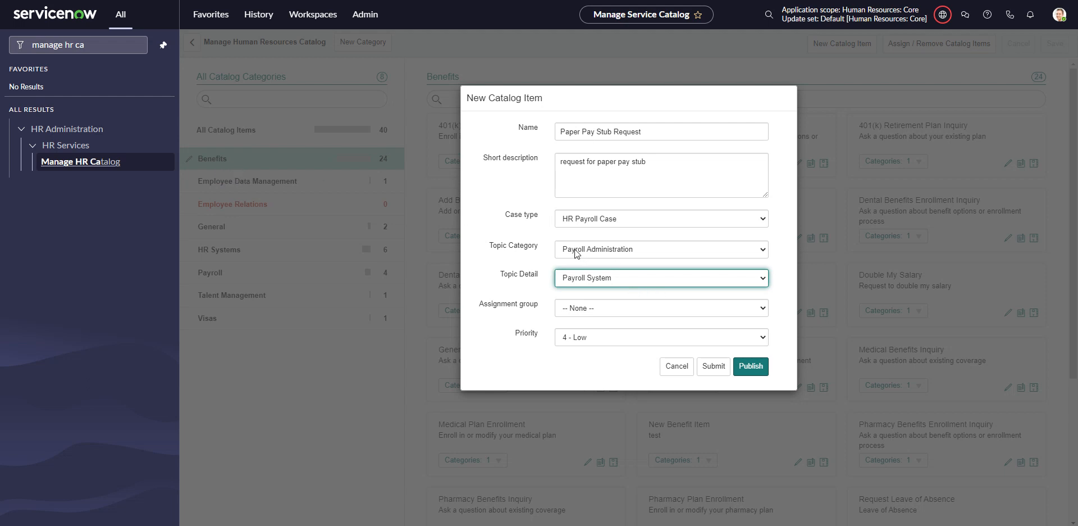
Step: Assign the item to HR Payroll at priority 1 - Critical and publish it
left_click(661, 307)
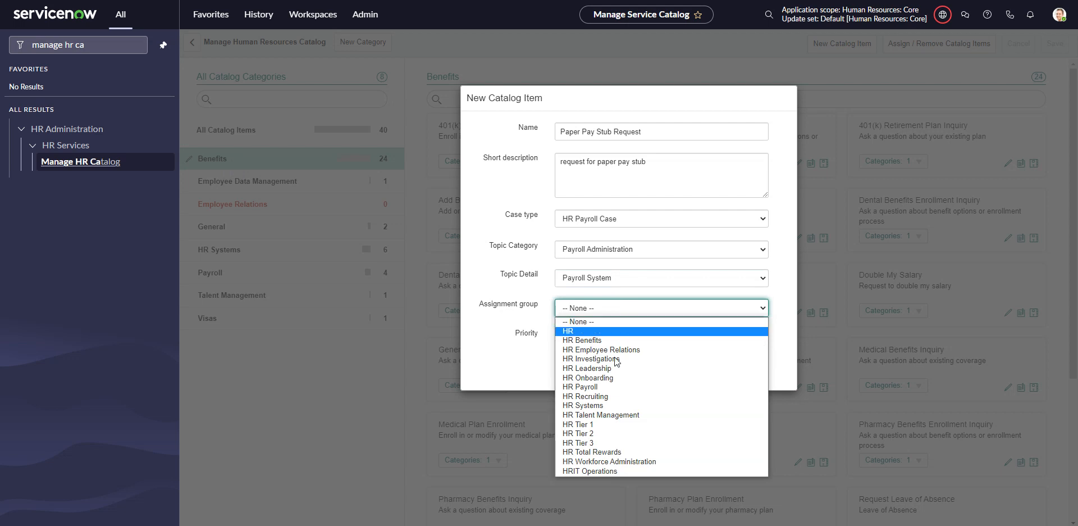
left_click(580, 386)
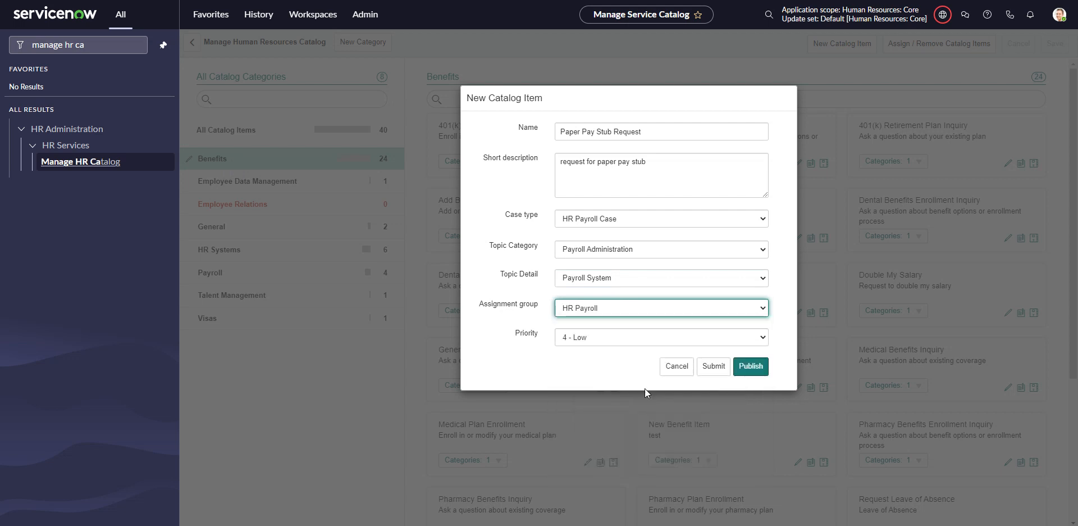
left_click(660, 337)
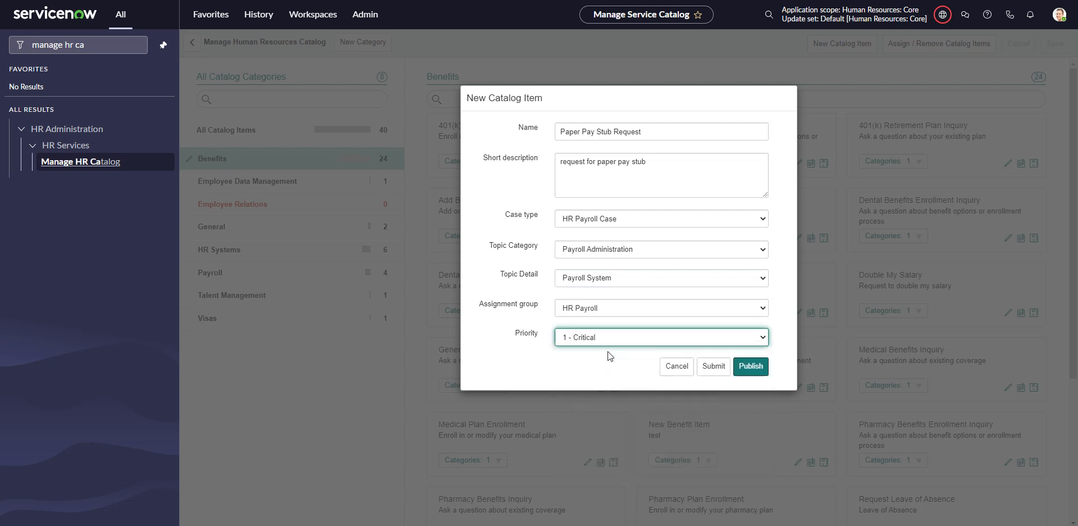
left_click(750, 367)
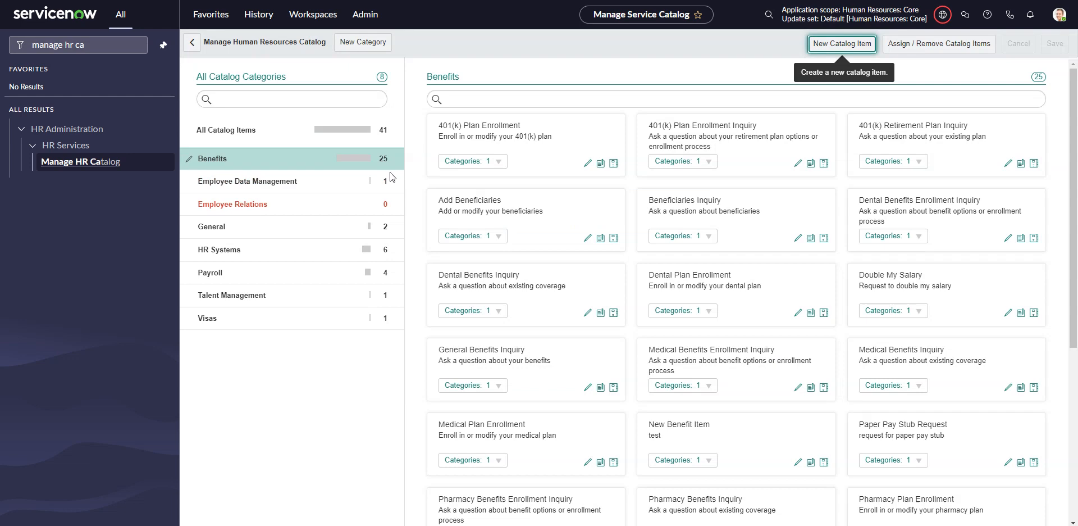
Step: Find 'pap' under All Catalog Items and switch its category from Benefits to Payroll
left_click(226, 129)
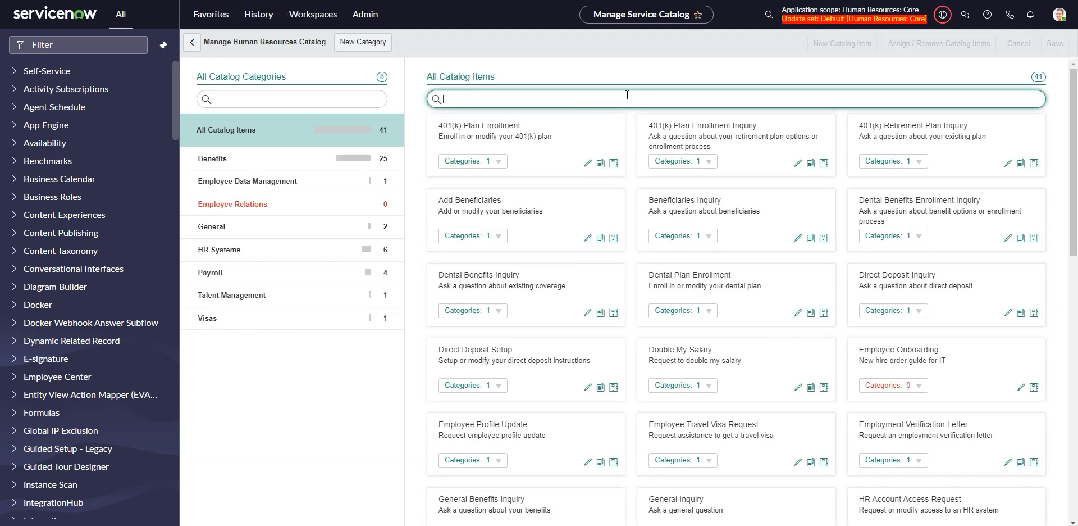
type("pap")
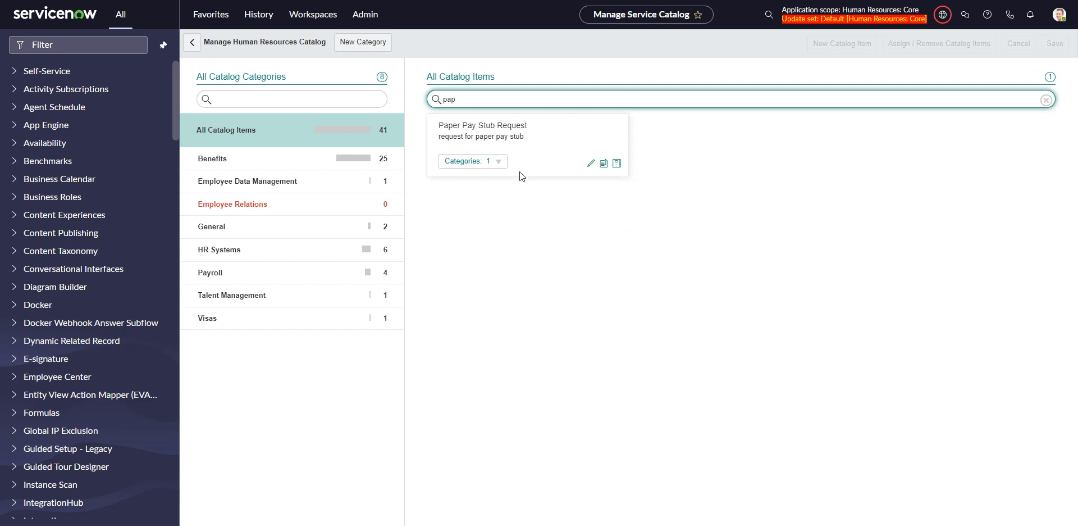
left_click(472, 160)
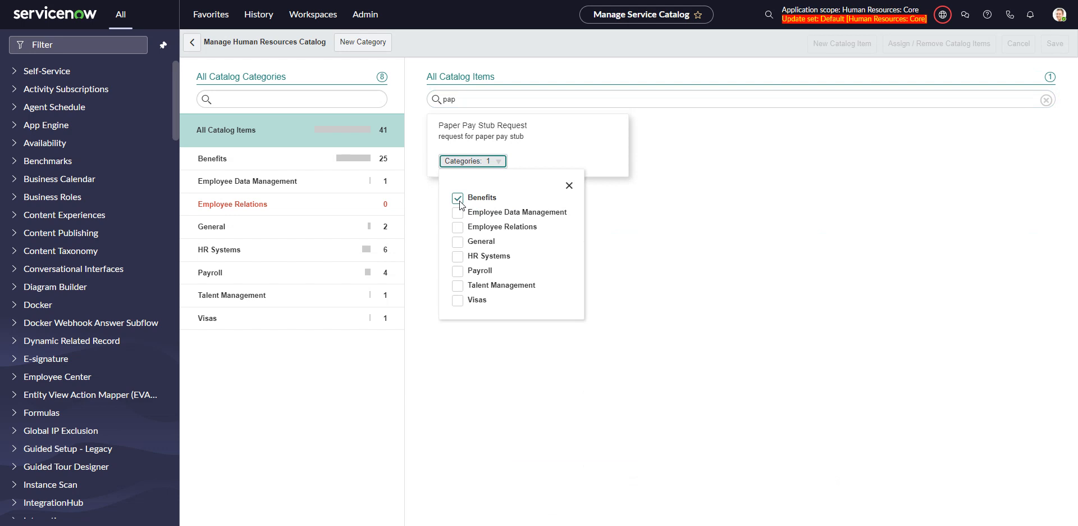
left_click(457, 198)
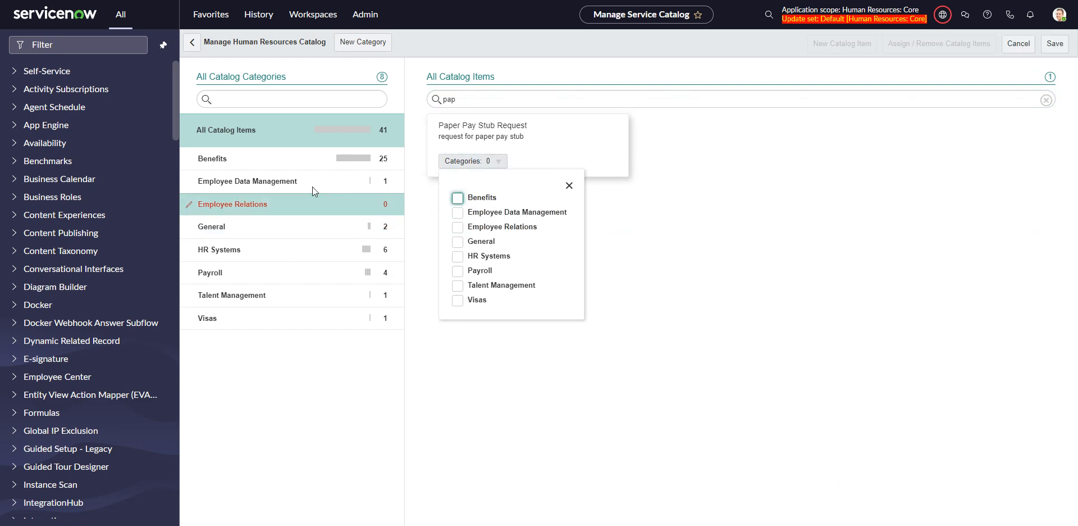
left_click(212, 158)
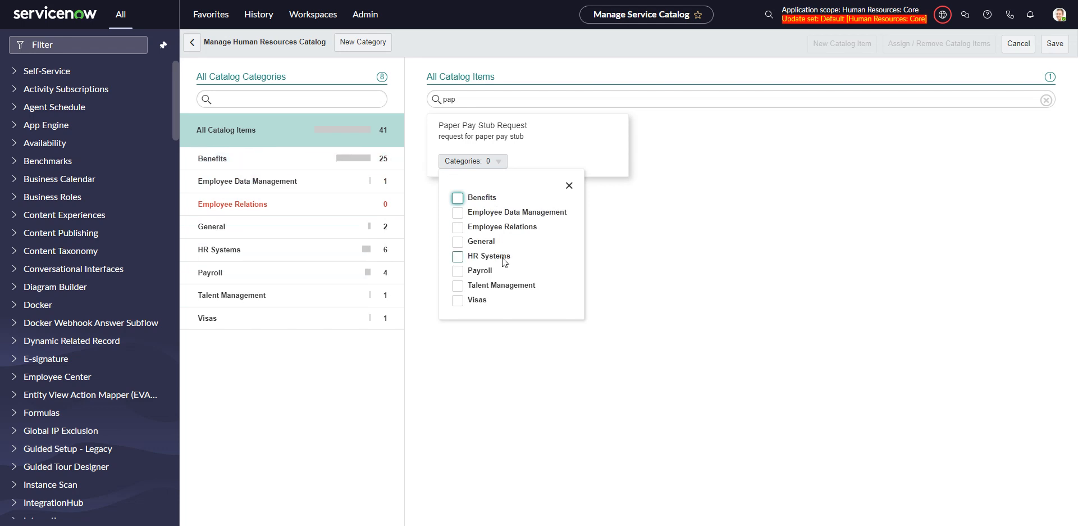
mouse_move(497, 285)
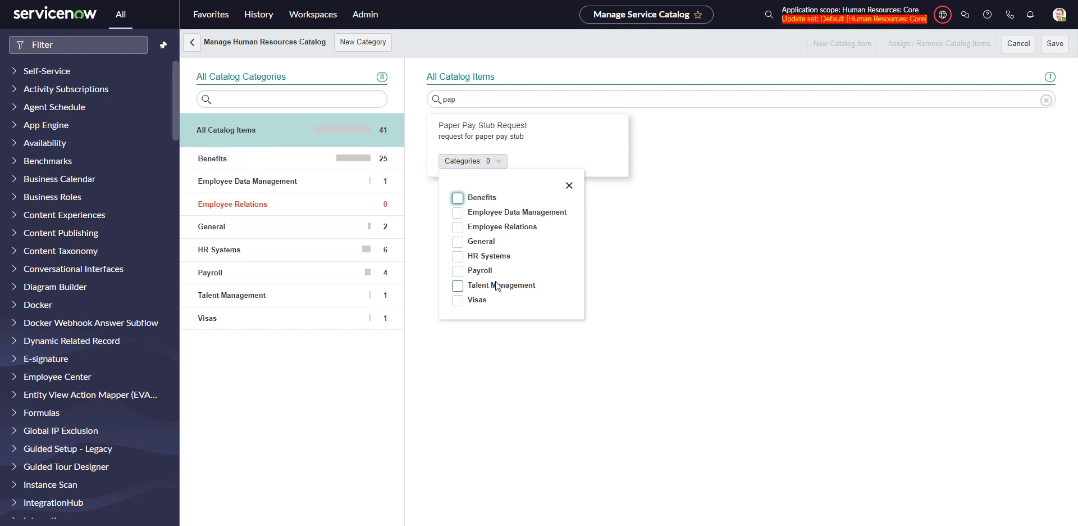
left_click(457, 270)
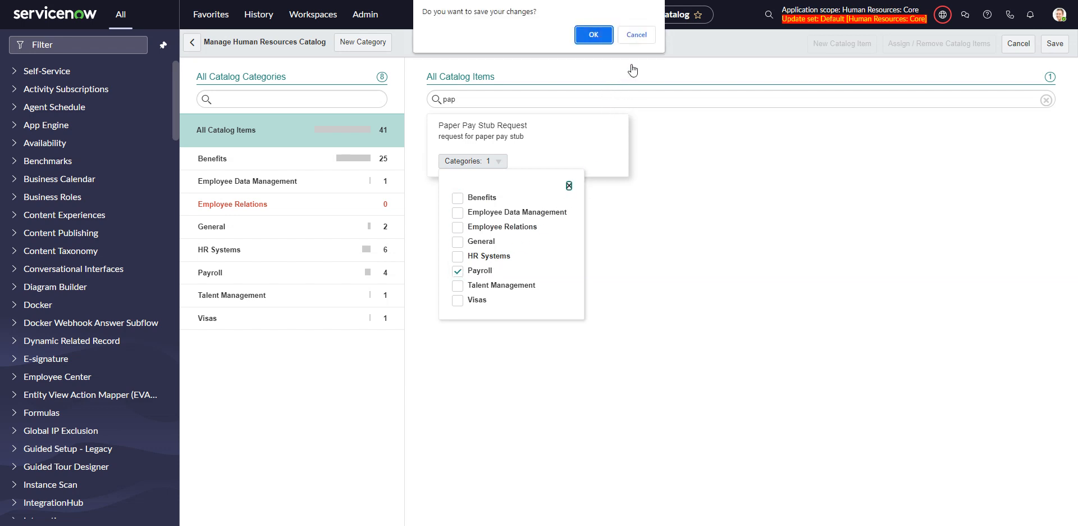
mouse_move(634, 58)
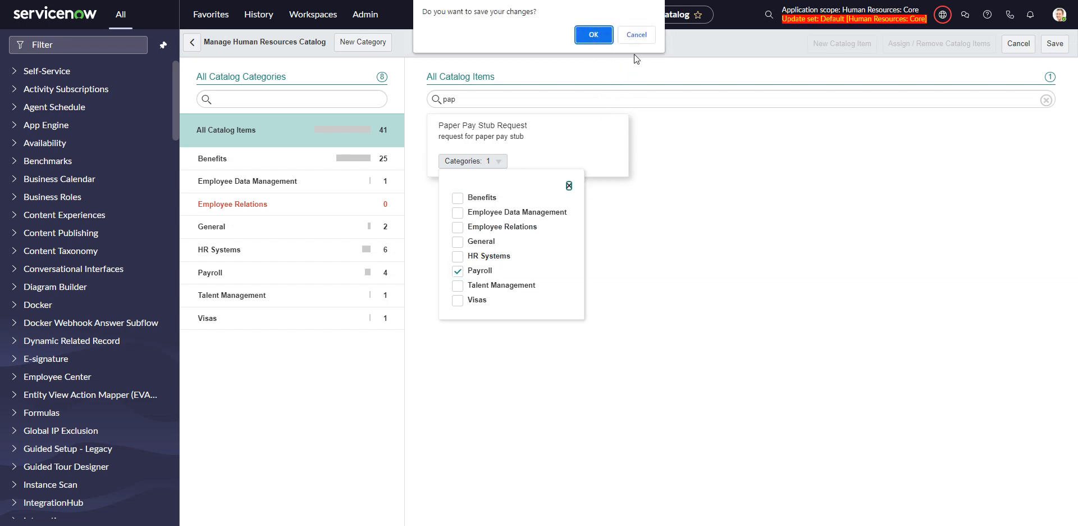
left_click(593, 34)
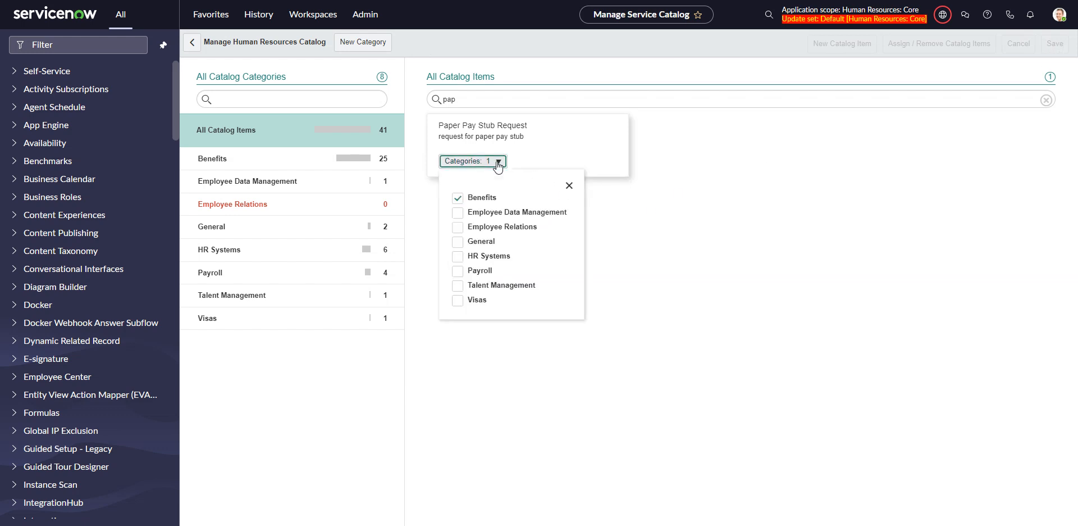
left_click(457, 198)
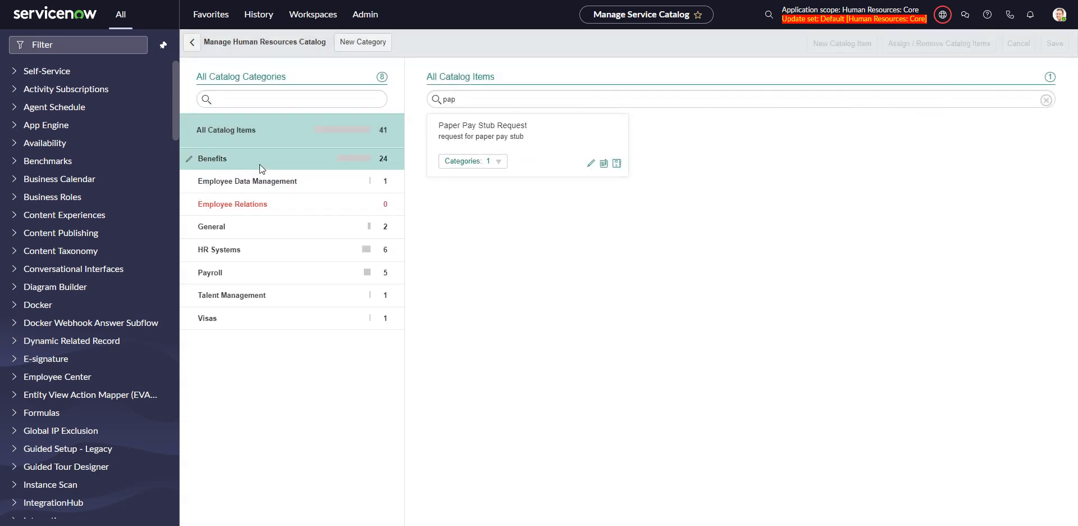
Step: Browse the Benefits and Payroll categories, then start and cancel a new catalog item
left_click(212, 158)
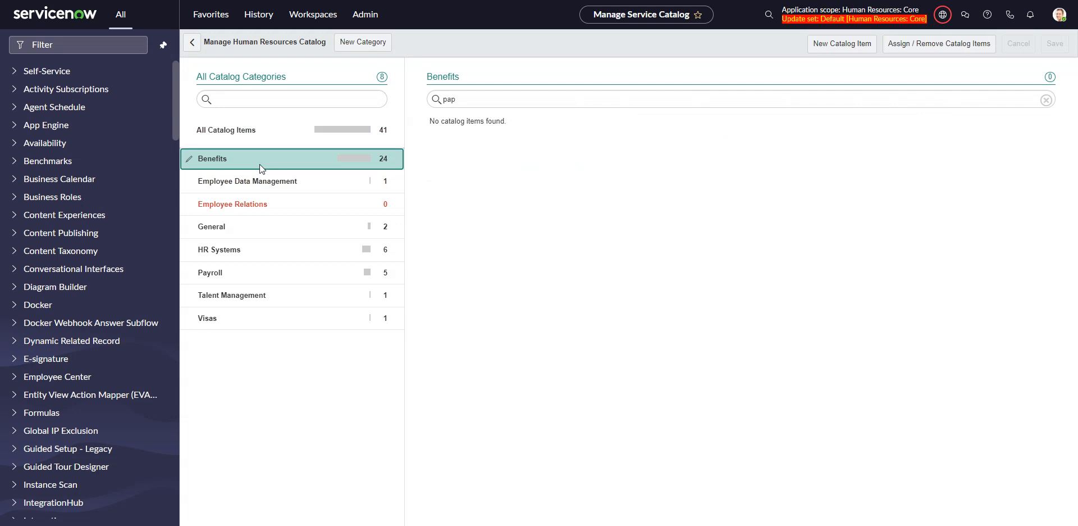
left_click(209, 271)
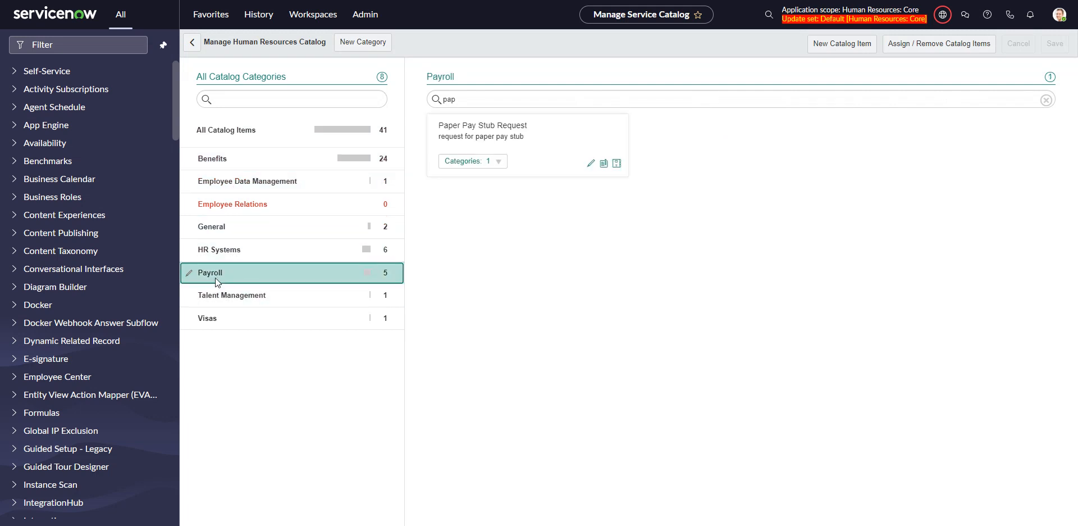
left_click(842, 44)
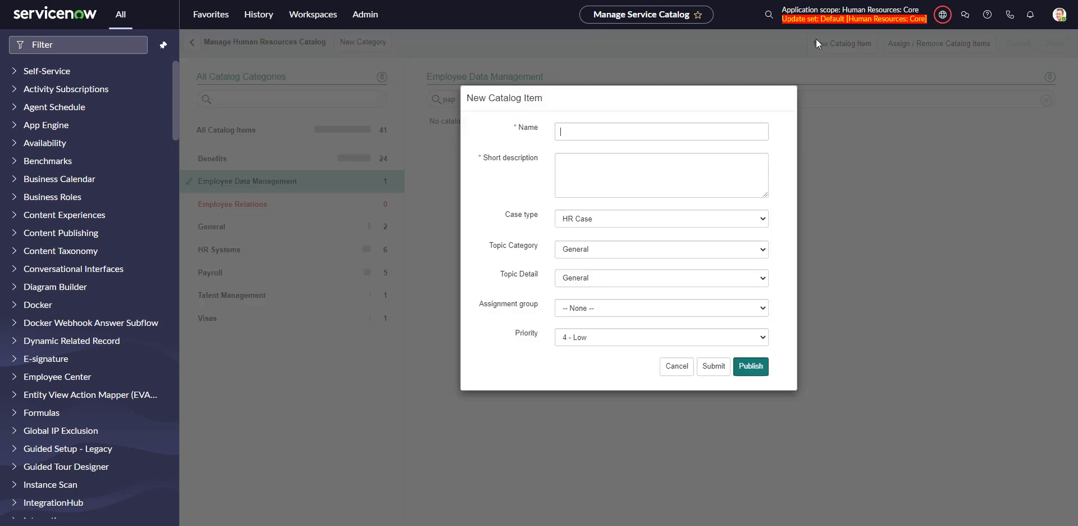
left_click(661, 131)
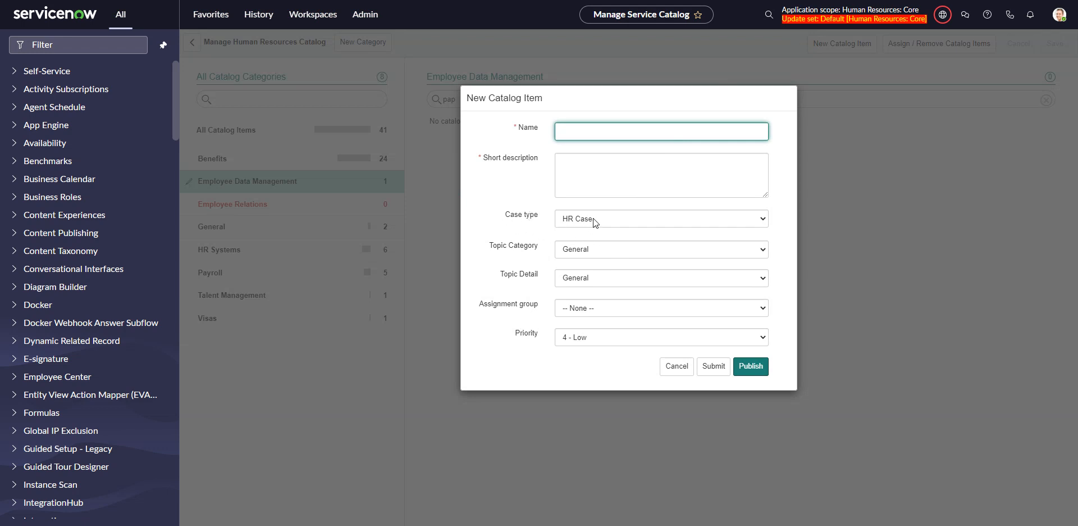
mouse_move(252, 120)
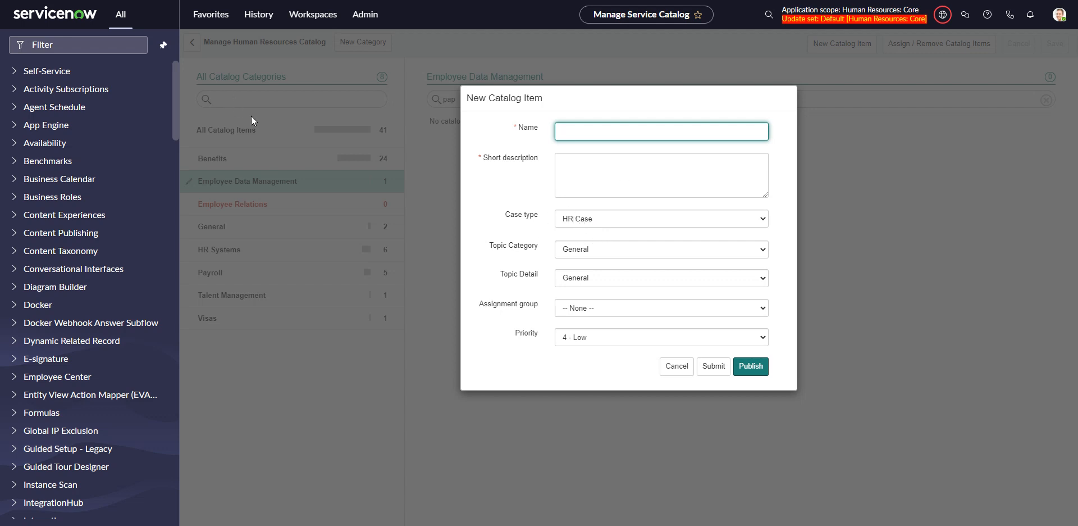
mouse_move(536, 246)
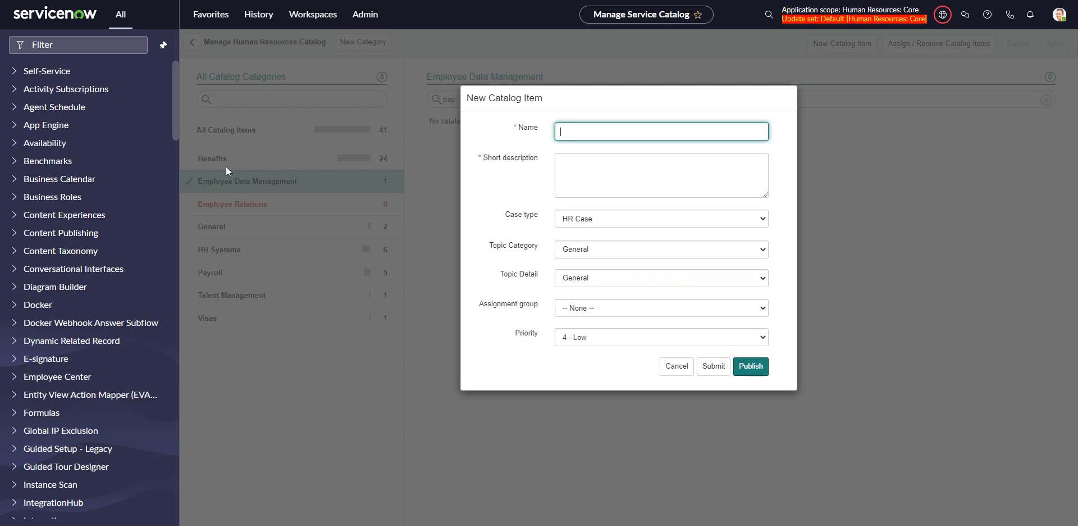
left_click(676, 365)
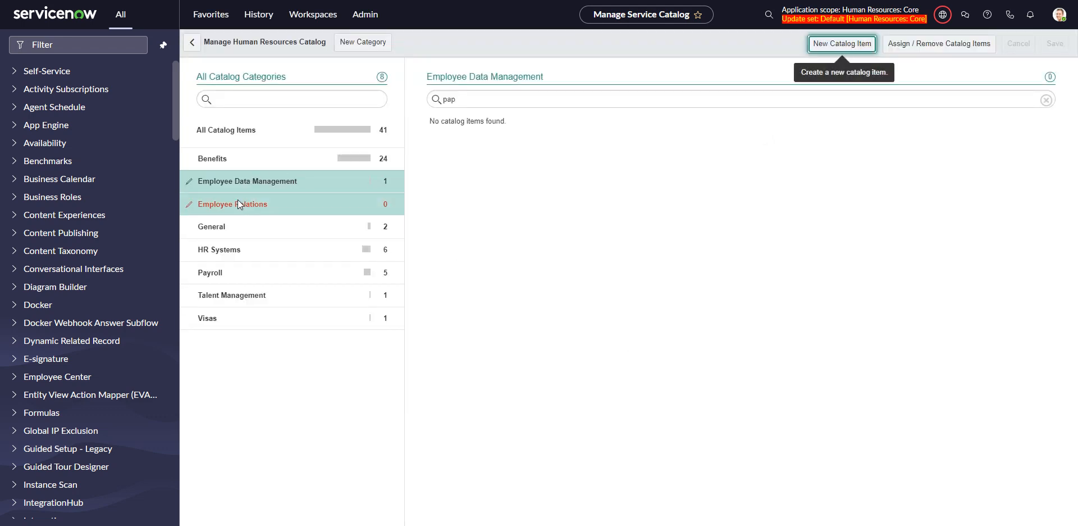
Step: Select the HR Systems category, opening and cancelling the New Catalog Item form twice
left_click(211, 227)
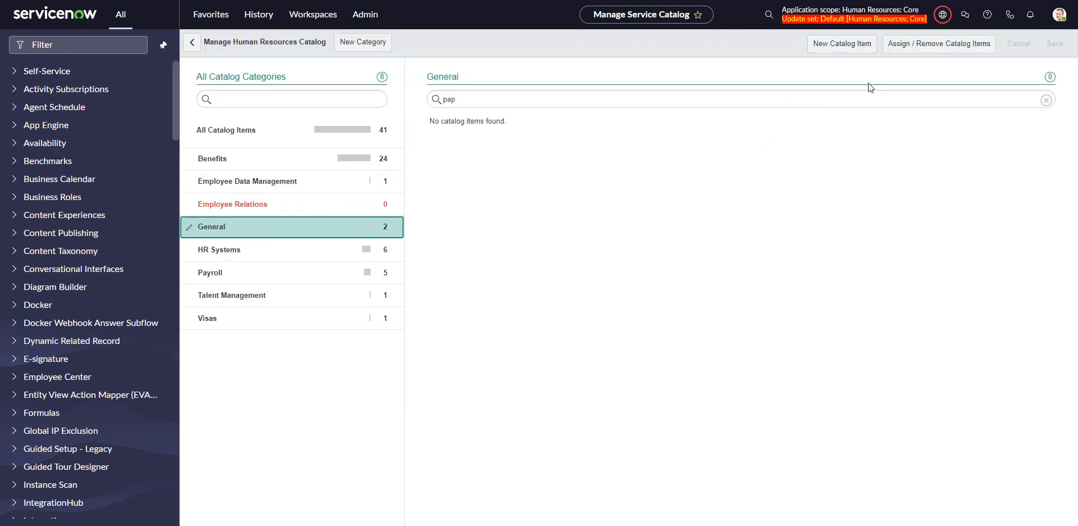
left_click(842, 43)
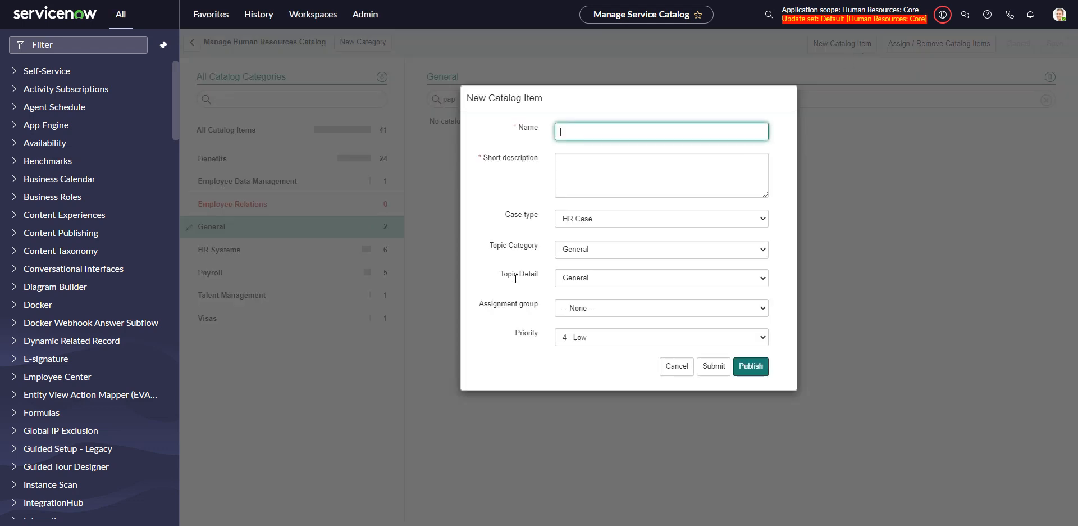
left_click(676, 366)
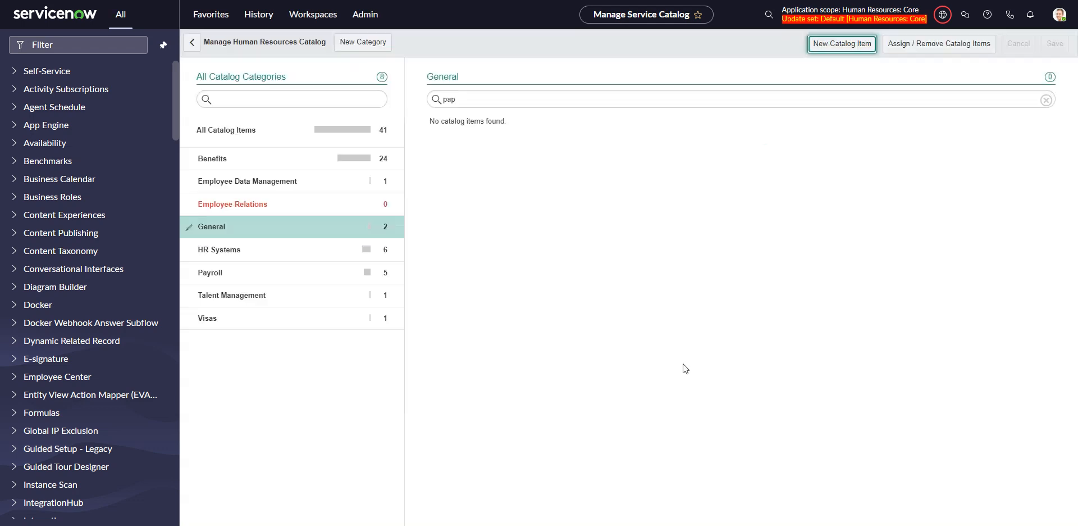
left_click(241, 249)
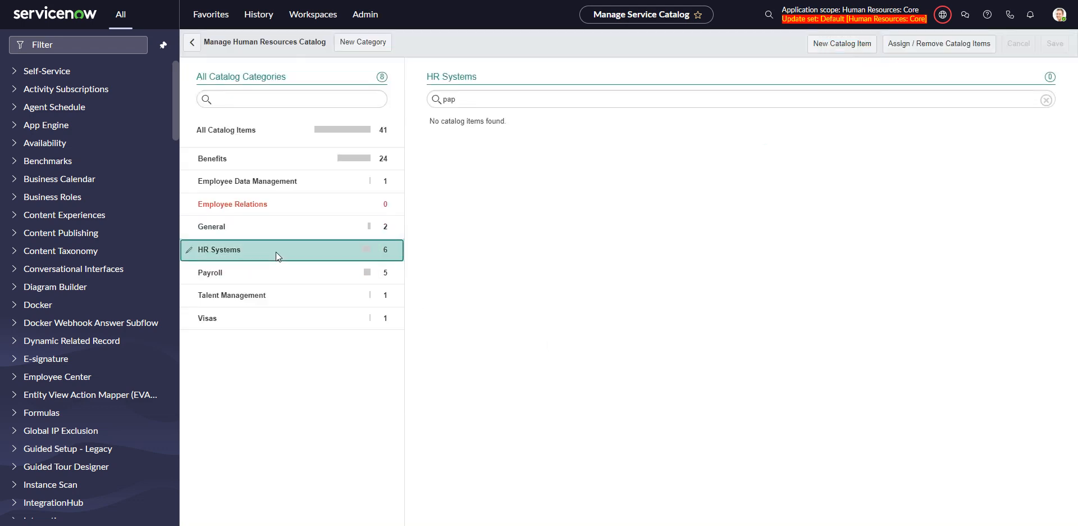
left_click(842, 44)
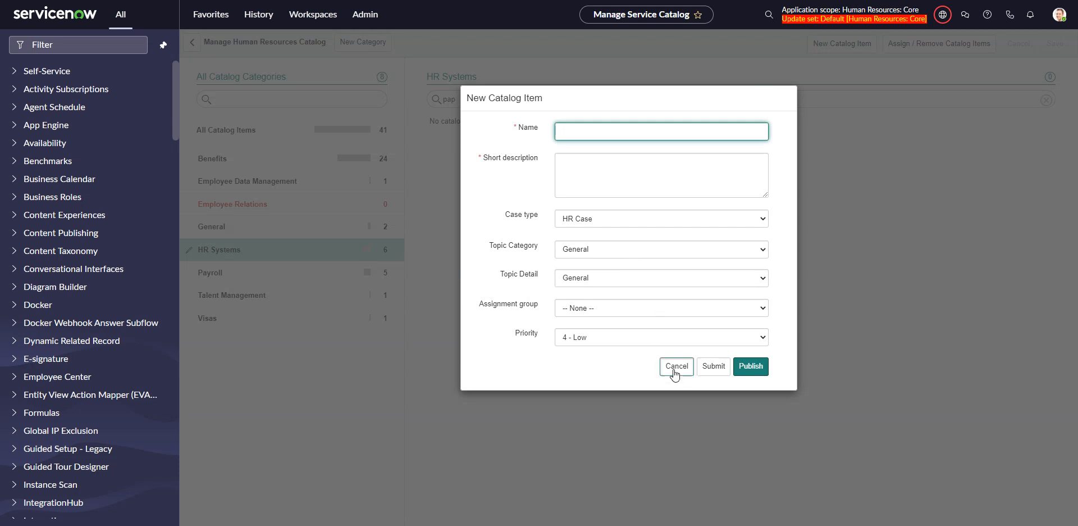
left_click(677, 365)
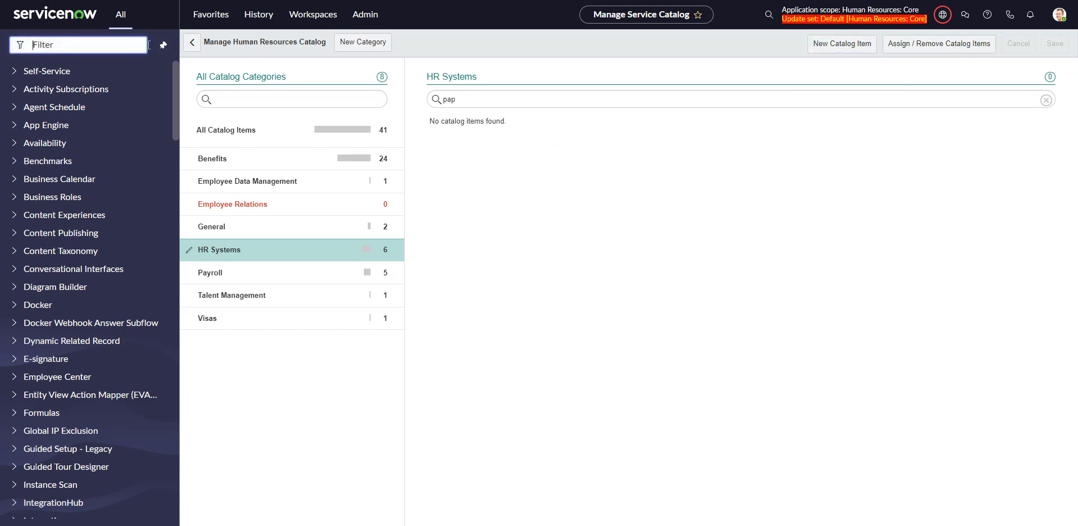
Step: Filter for 'hr servi' and open the Paper Pay Stub Request service with Payroll System topic detail
type("hr servi")
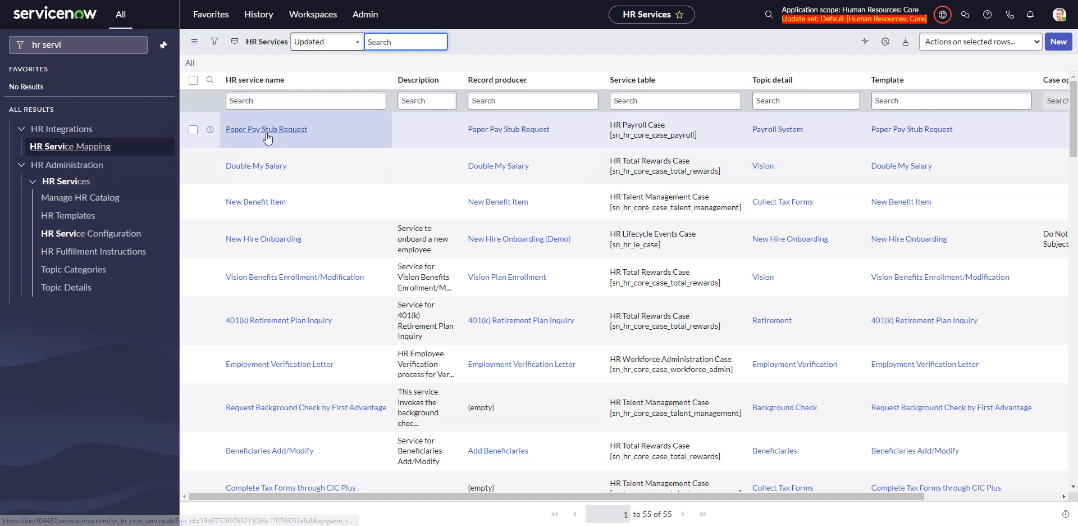
left_click(266, 129)
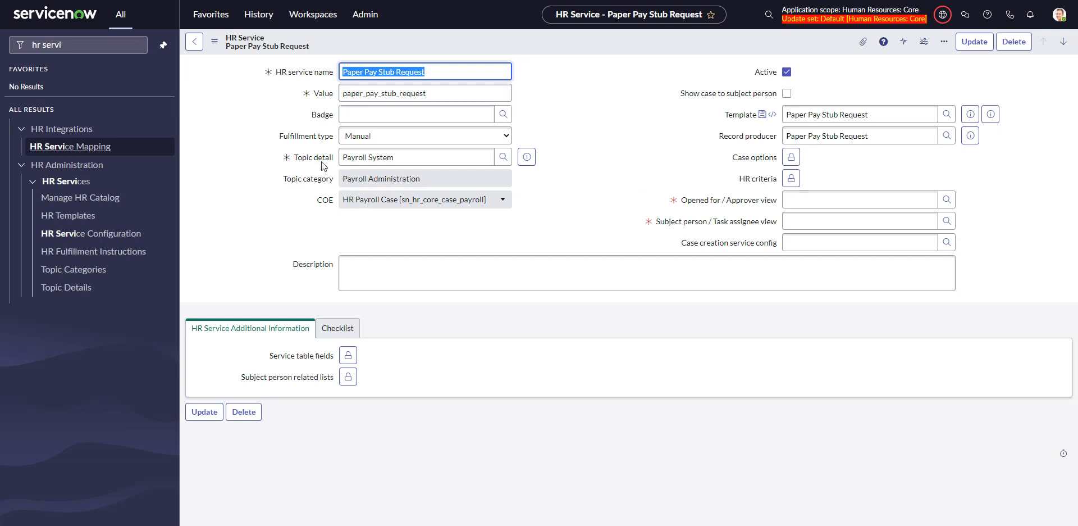
left_click(416, 157)
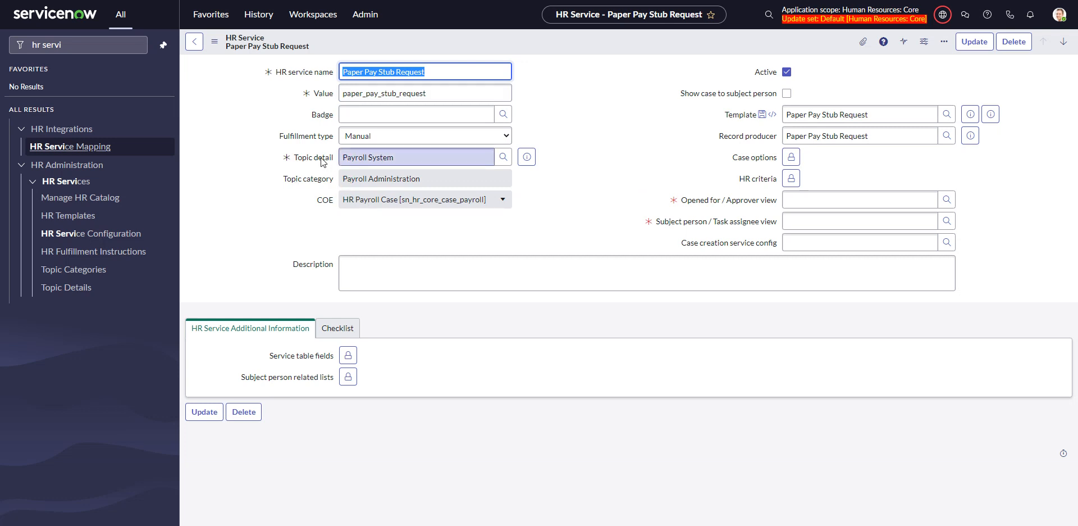
left_click(860, 114)
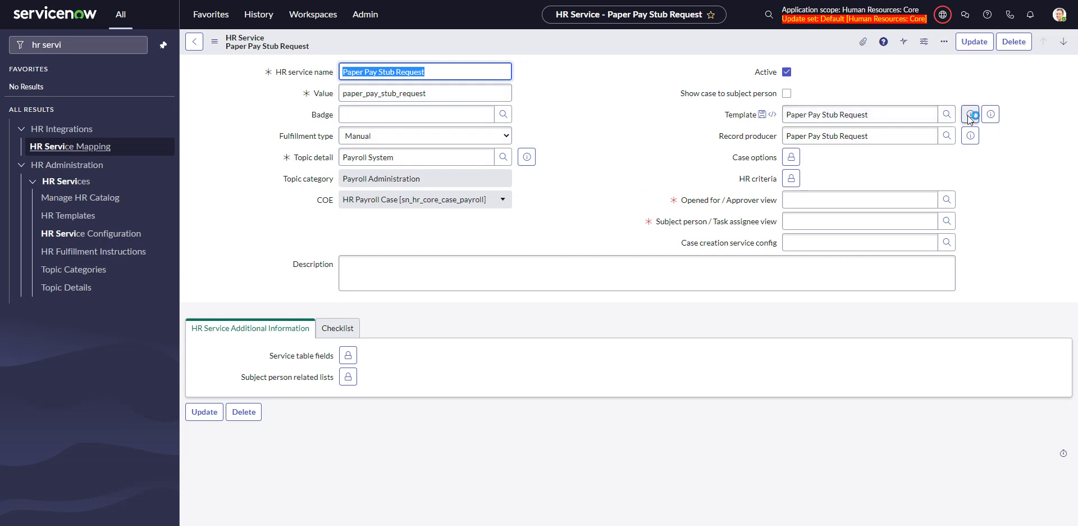
left_click(970, 114)
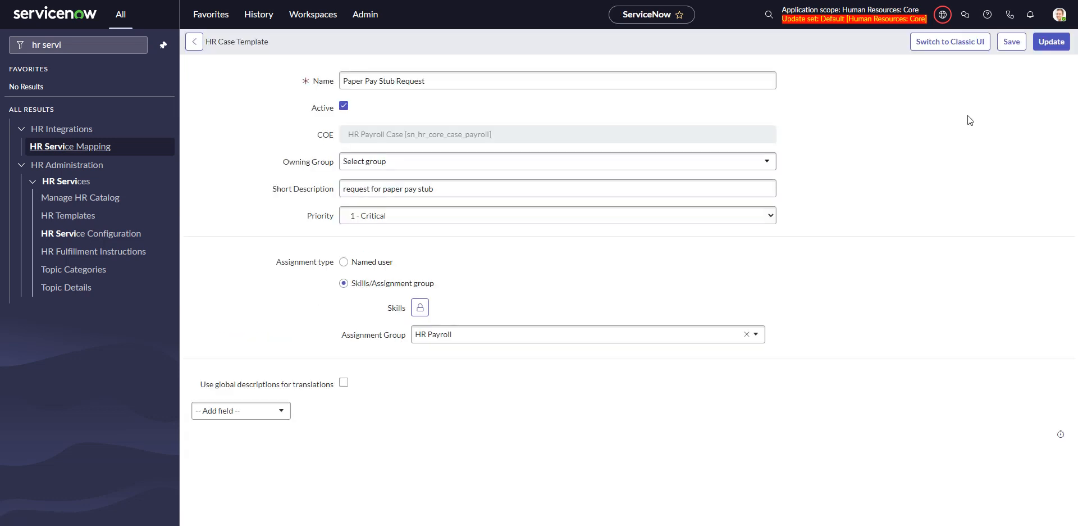
left_click(557, 214)
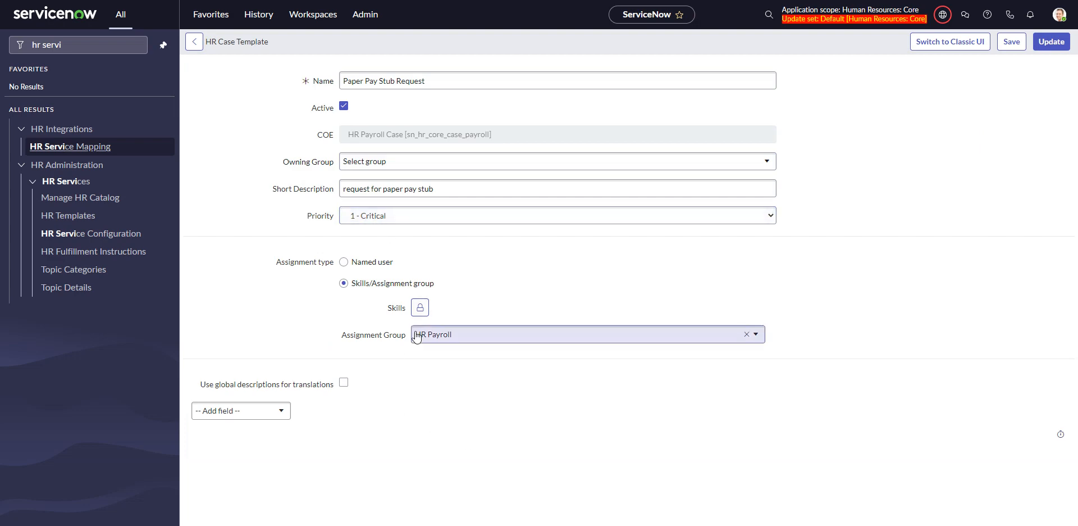
left_click(195, 42)
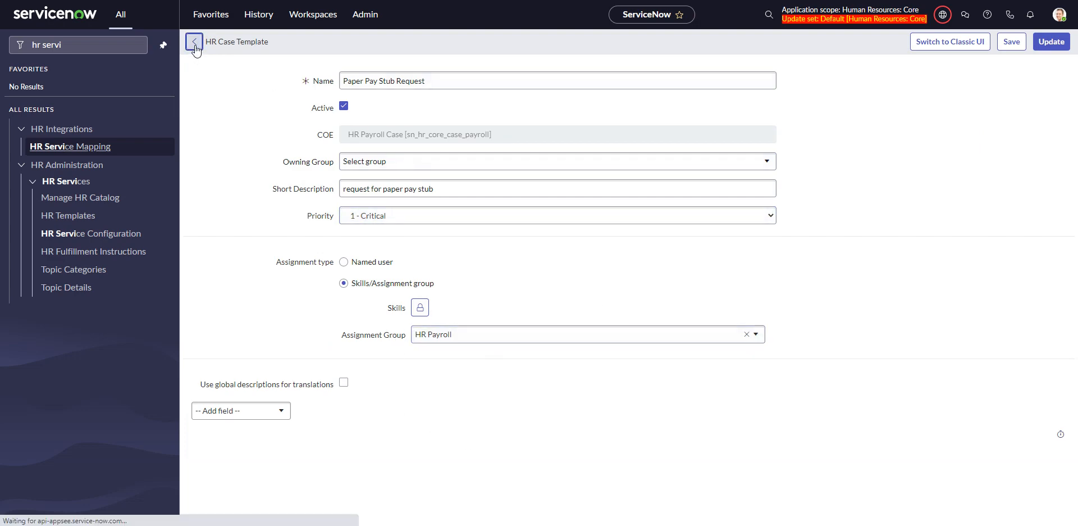
left_click(194, 41)
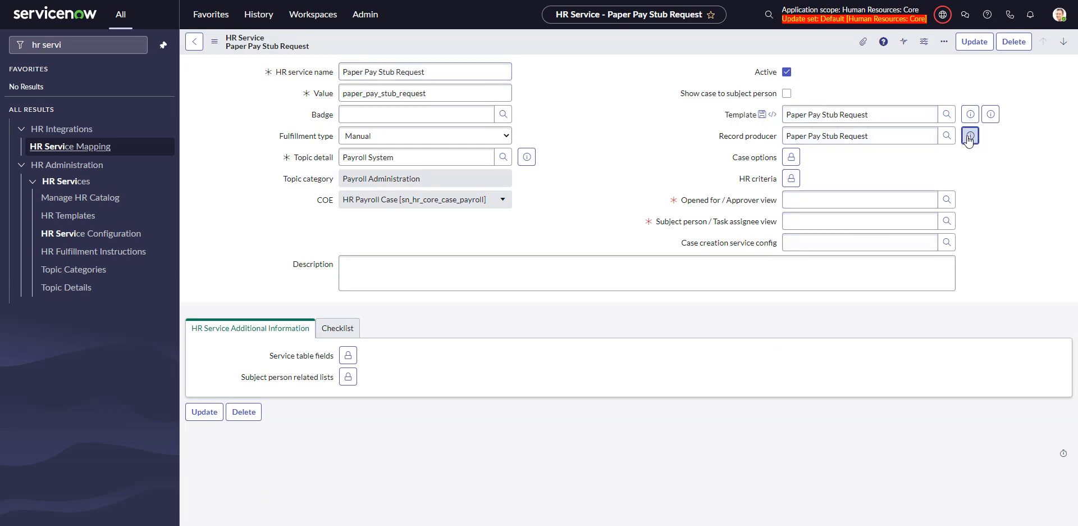
Step: Preview the linked record producer via its info icon and open the full record
left_click(969, 135)
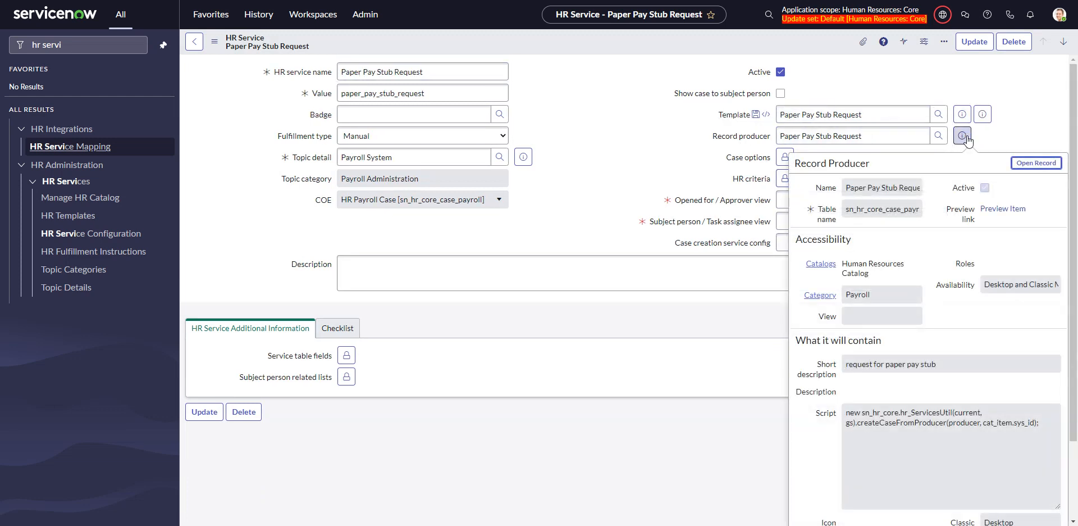
left_click(963, 135)
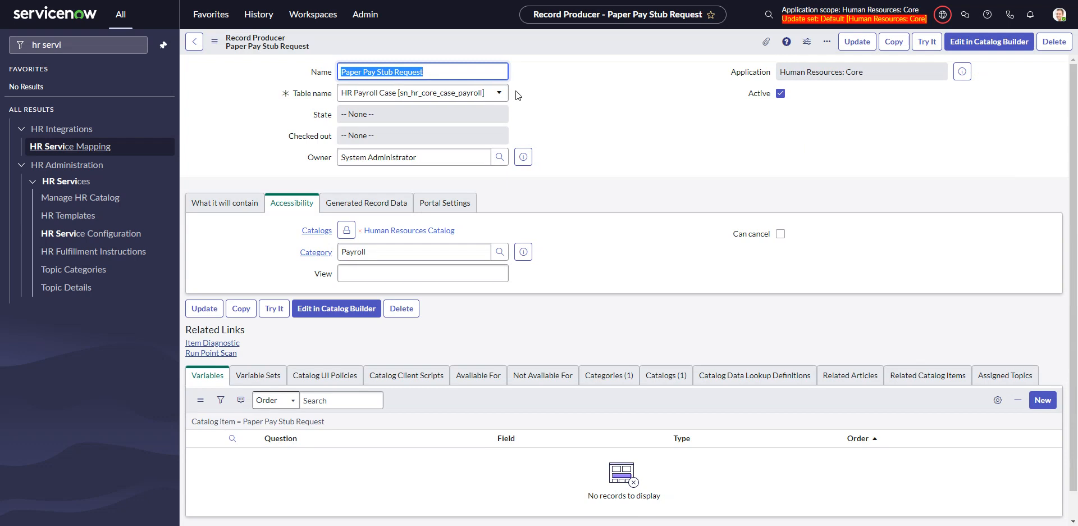
mouse_move(630, 156)
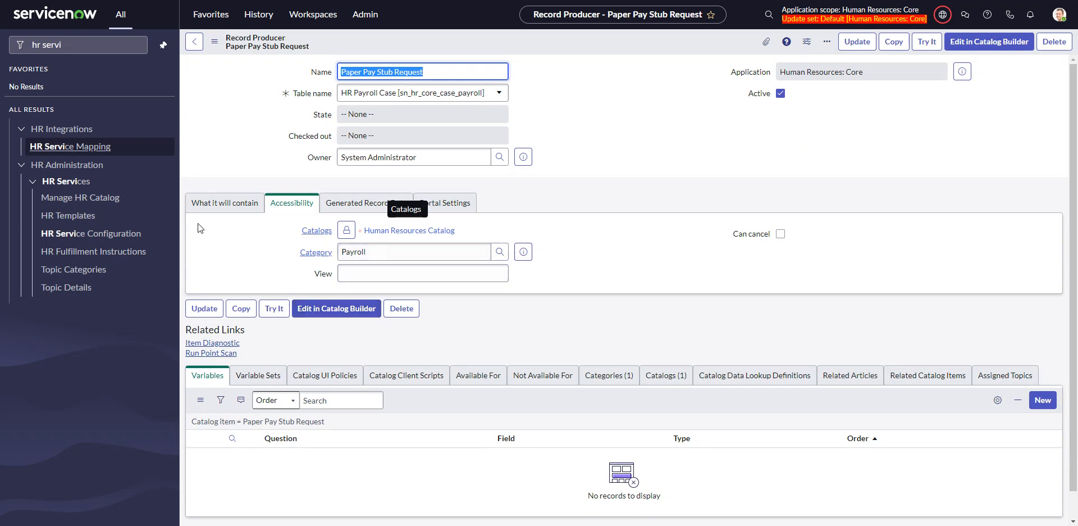
Step: Scroll through the record producer's contents to review its case-creation script
scroll("down", 3)
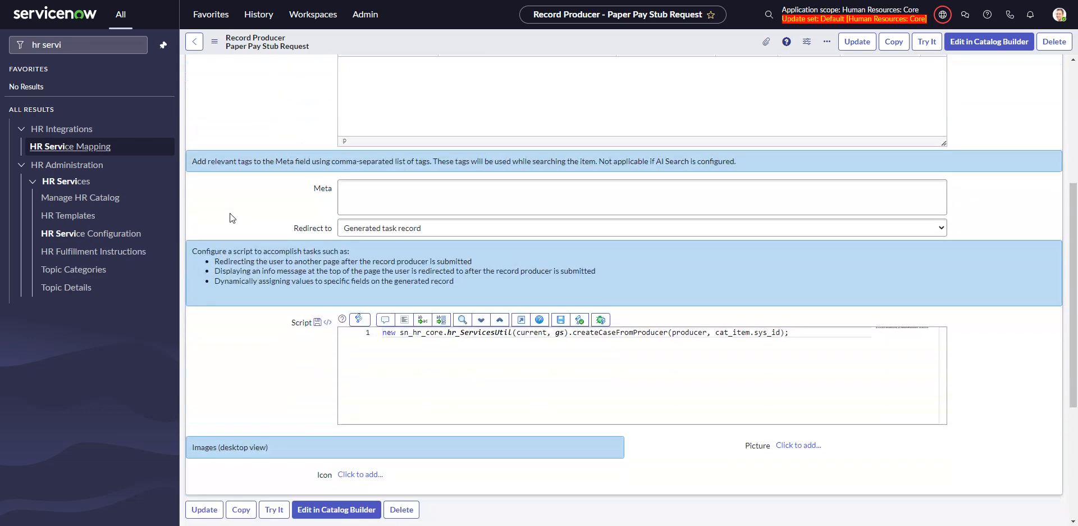
scroll("down", 3)
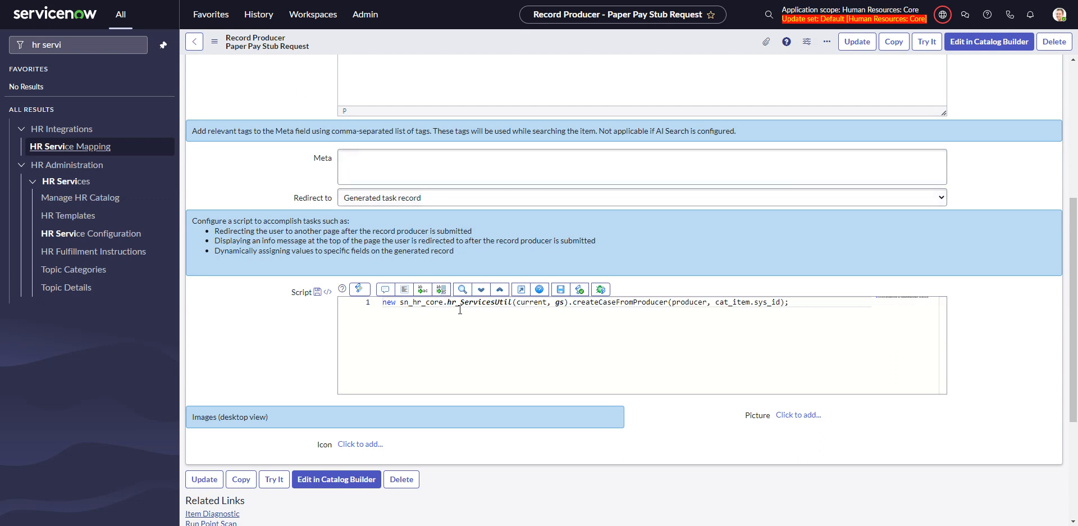
mouse_move(528, 302)
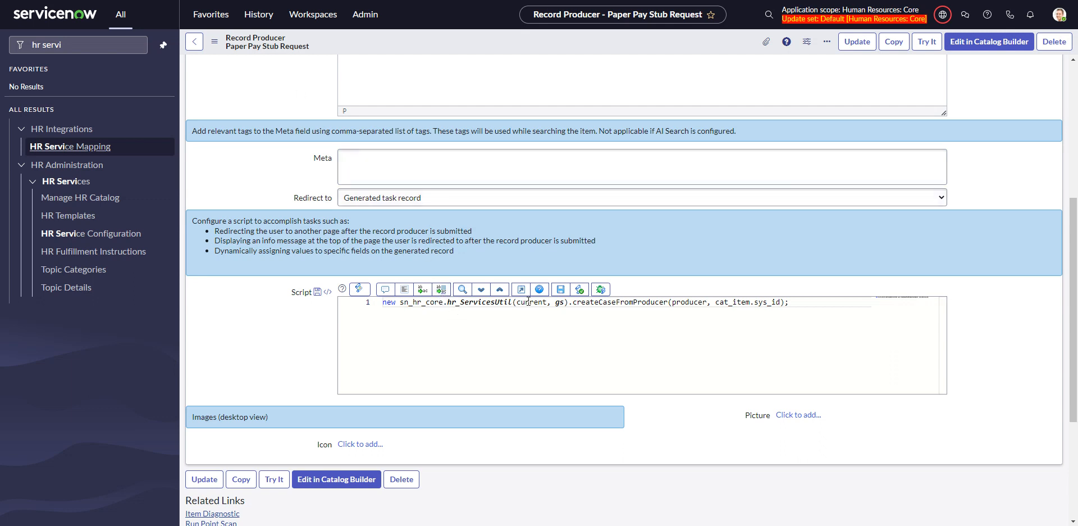
mouse_move(679, 272)
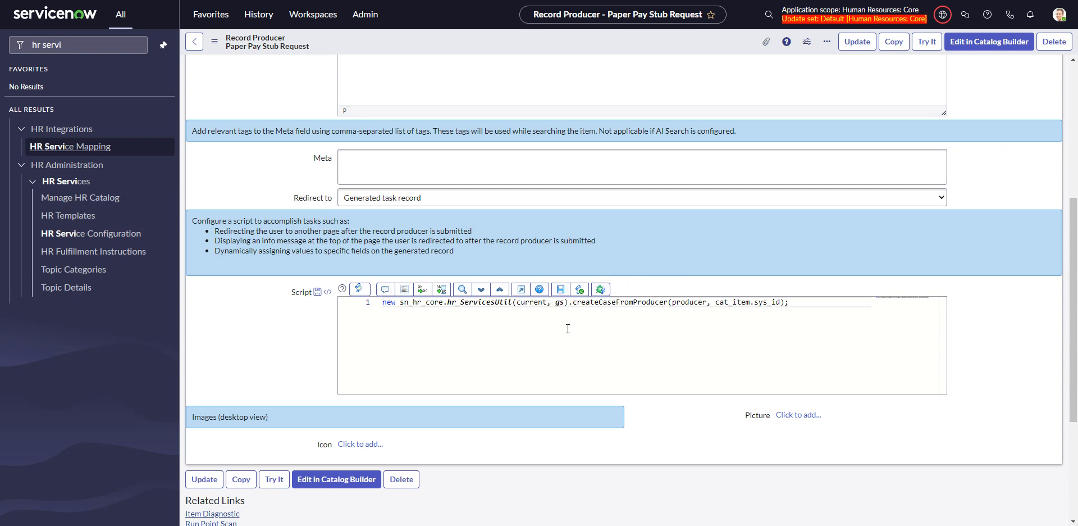
mouse_move(569, 319)
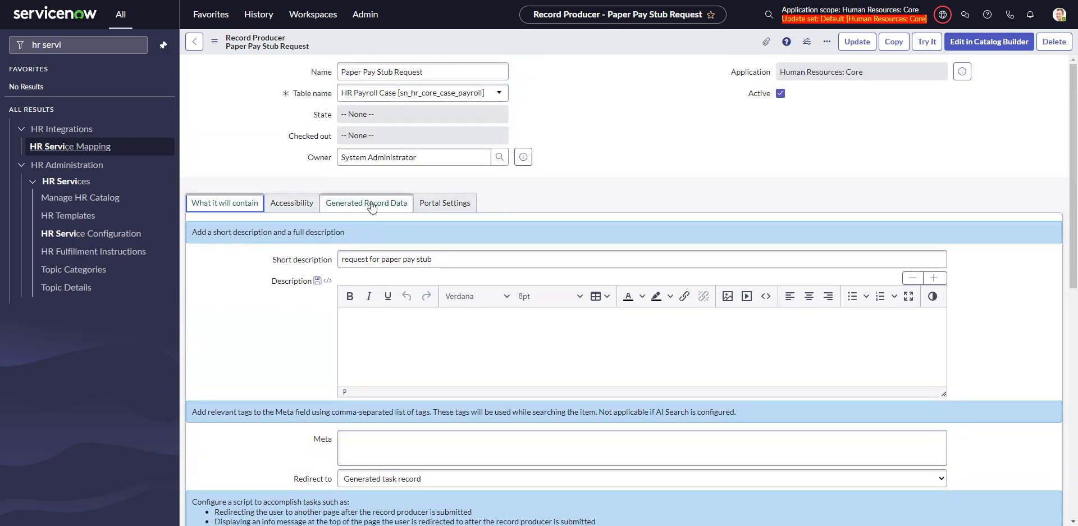
left_click(291, 203)
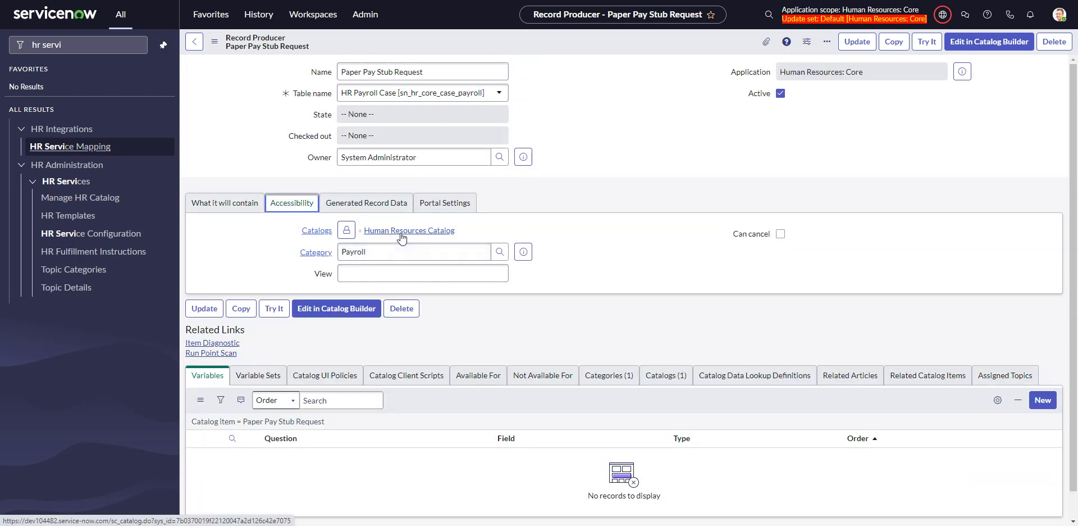
mouse_move(316, 230)
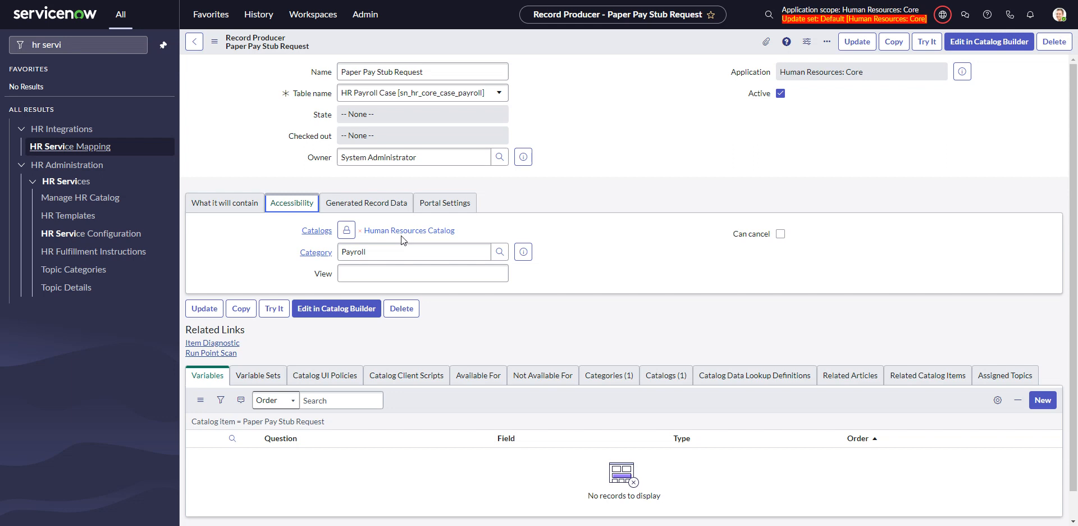
left_click(224, 203)
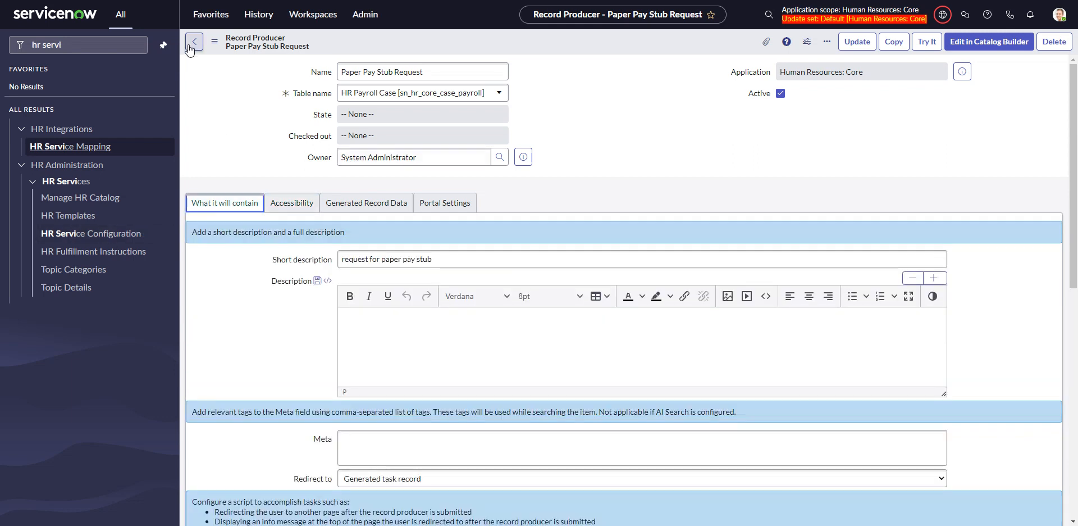
Step: Go back from the record producer to the Paper Pay Stub Request HR service record
left_click(422, 71)
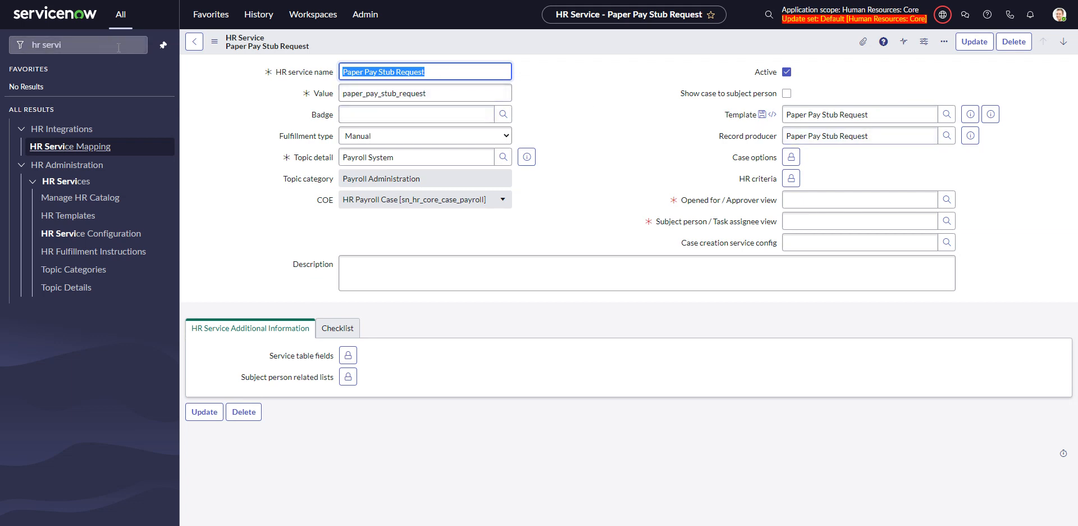
mouse_move(568, 120)
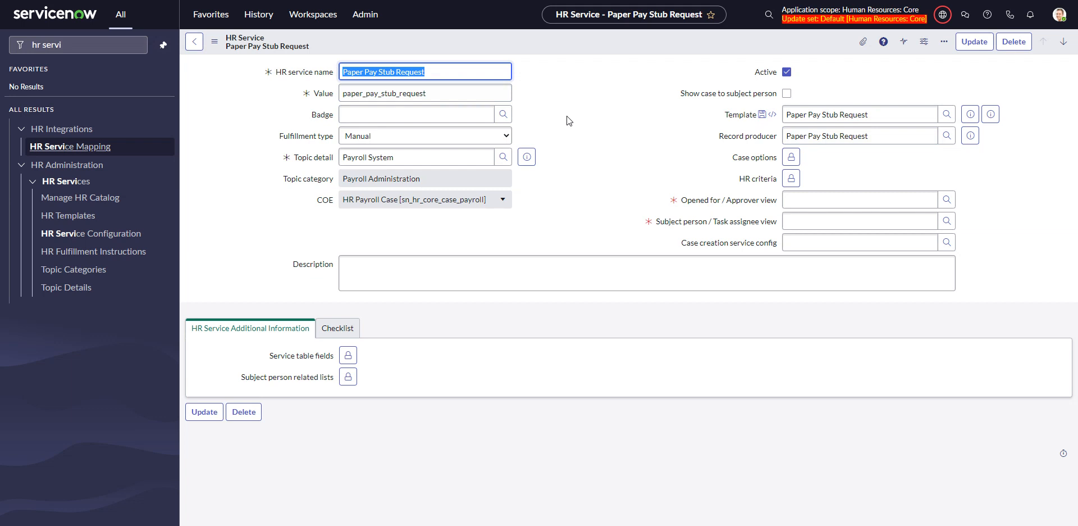
mouse_move(575, 116)
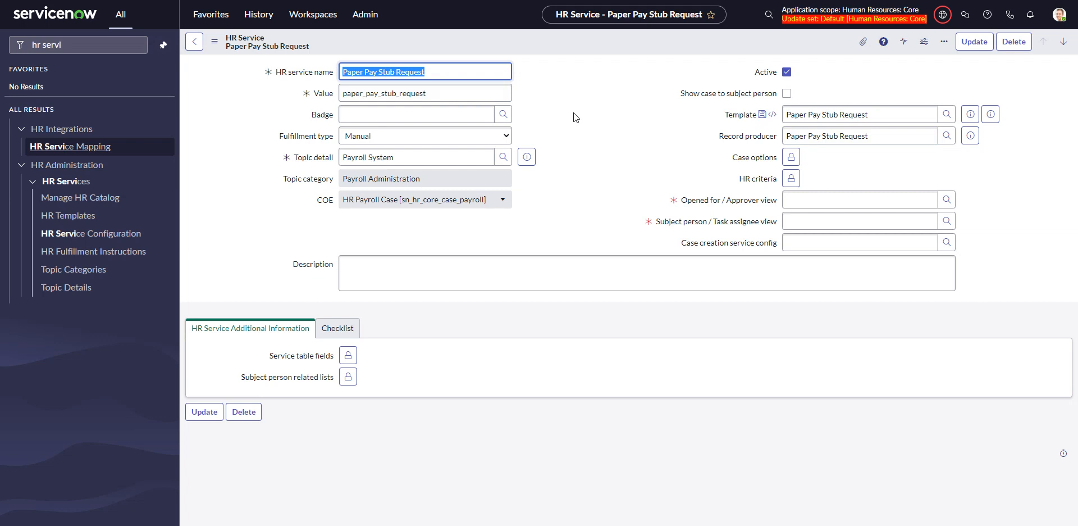